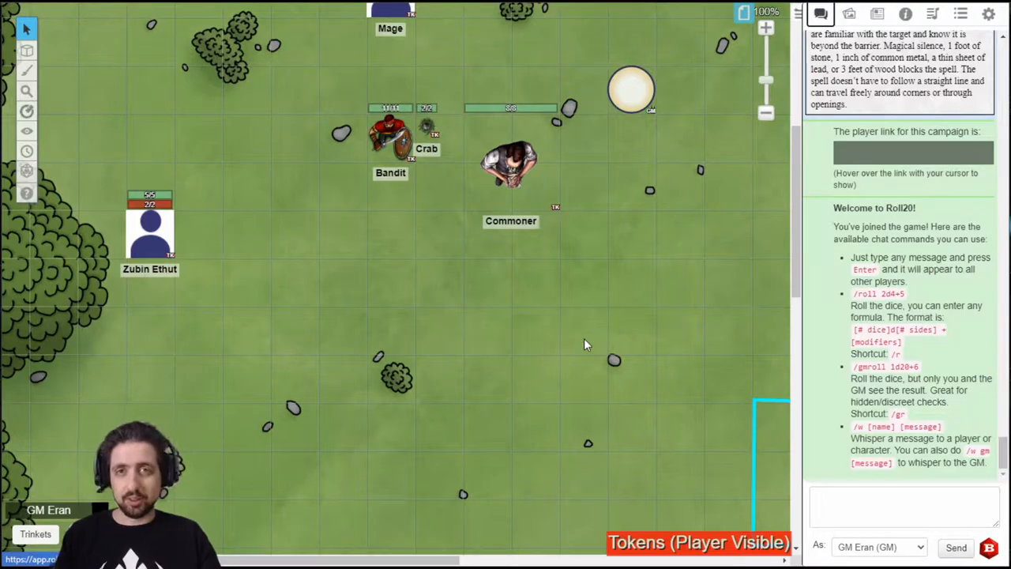
{"action": "mouse_move", "coordinate": [576, 309]}
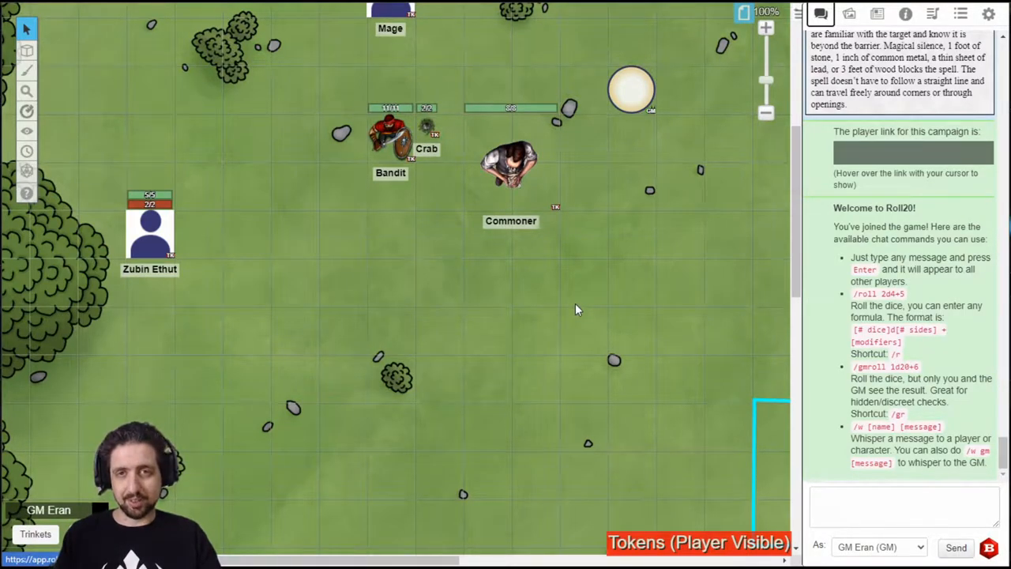
- Drag the Bandit token down to reveal its action bar, then back beside the Commoner
{"action": "left_click_drag", "start_coordinate": [389, 138], "coordinate": [438, 328]}
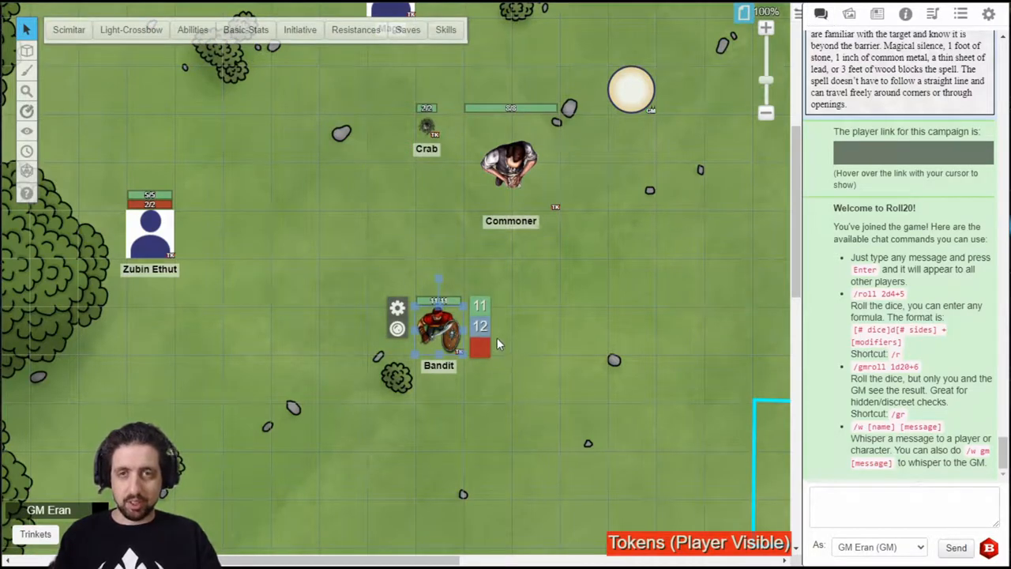
{"action": "mouse_move", "coordinate": [478, 353]}
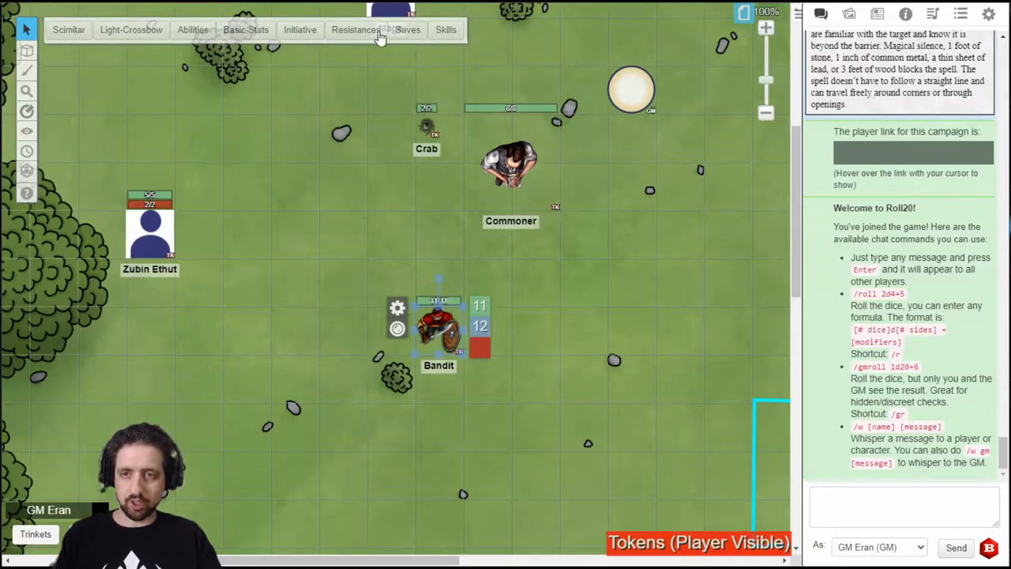
{"action": "mouse_move", "coordinate": [565, 298]}
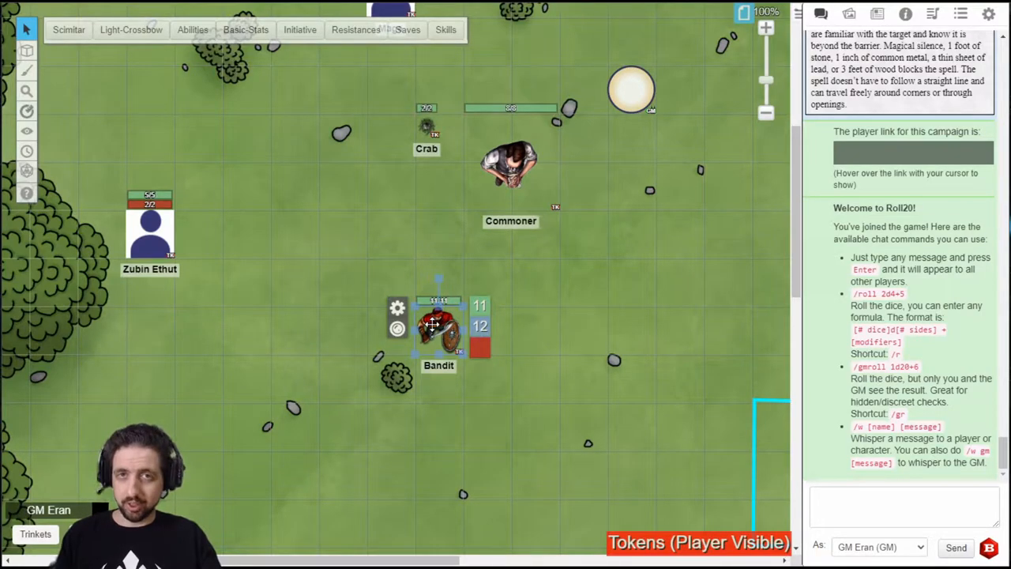
{"action": "left_click_drag", "start_coordinate": [438, 324], "coordinate": [389, 186]}
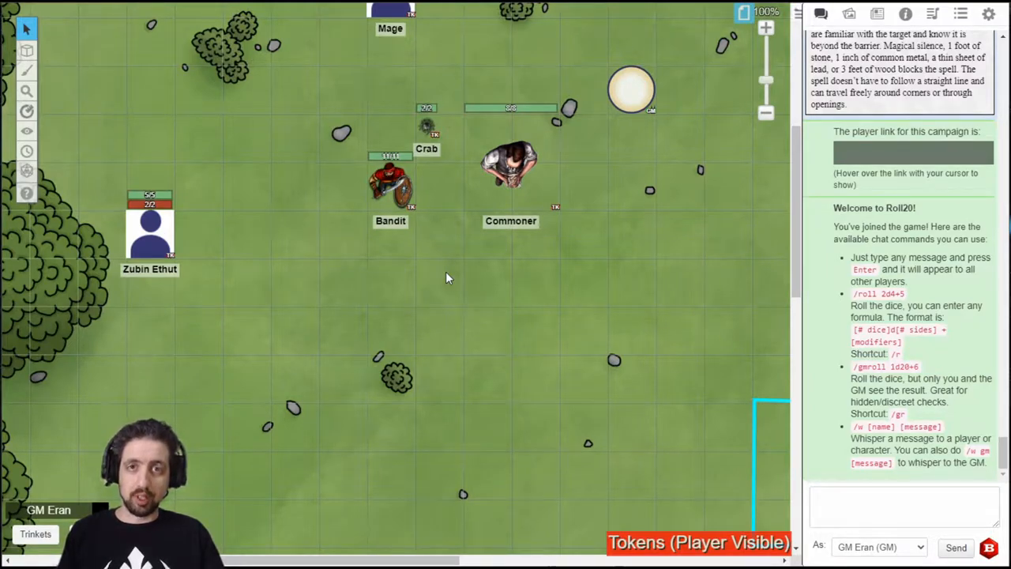
{"action": "mouse_move", "coordinate": [686, 272]}
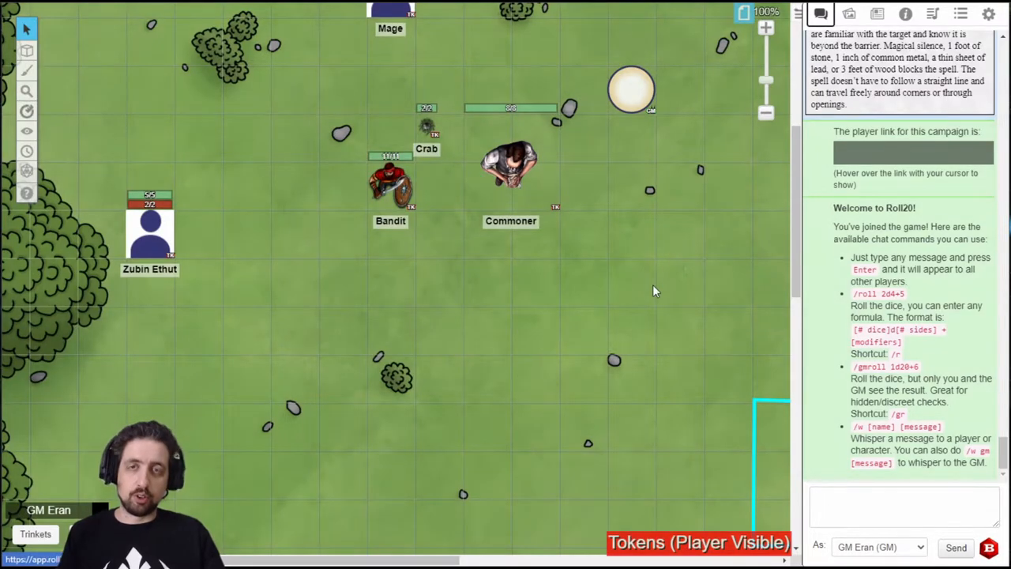
- Generate Multiattack, Beak, Claws and Keen-Sight-and-Smell token actions for the Compendium Owlbear
{"action": "left_click", "coordinate": [905, 13]}
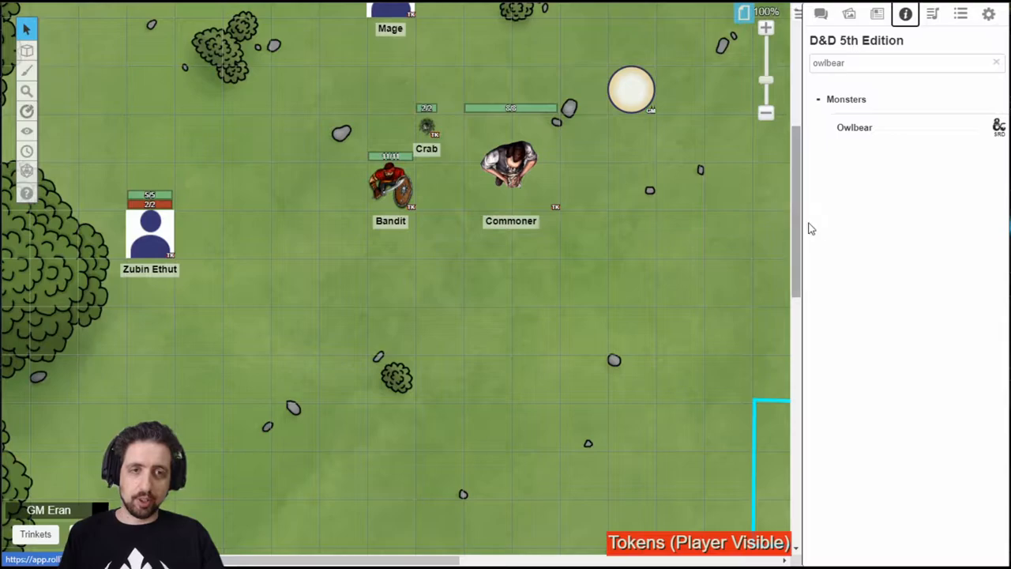
{"action": "left_click", "coordinate": [854, 128]}
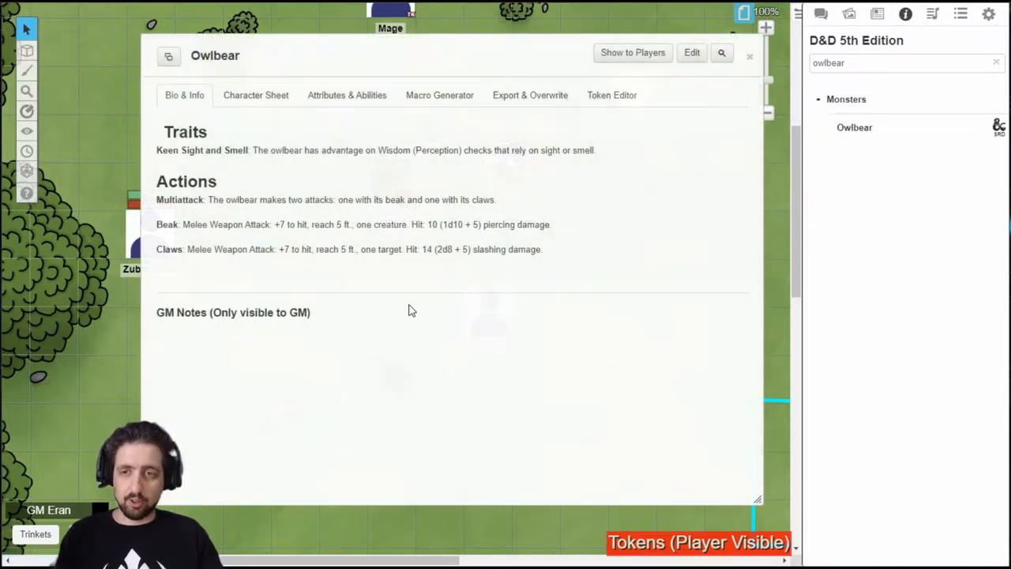
{"action": "left_click", "coordinate": [256, 95]}
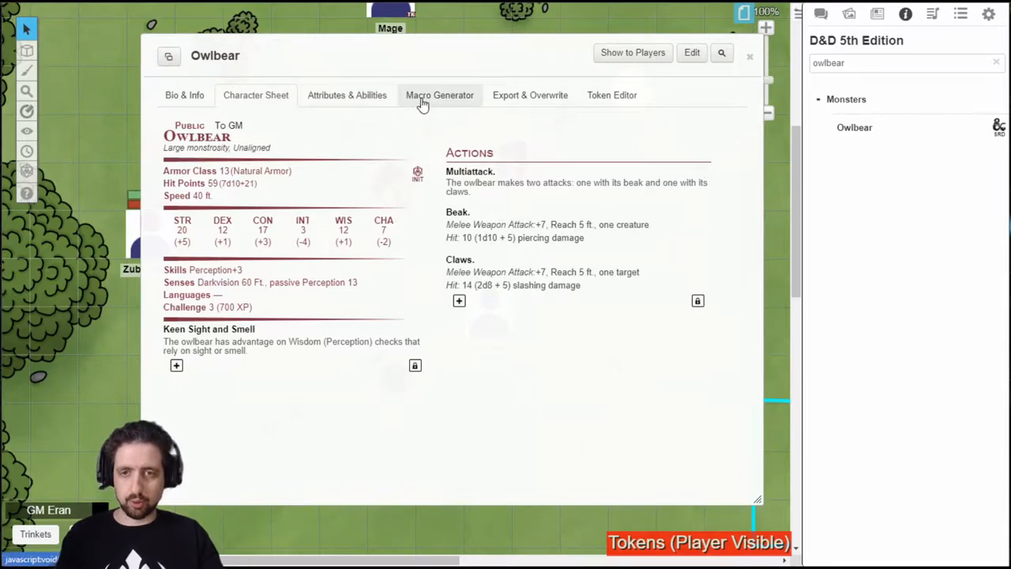
{"action": "left_click", "coordinate": [439, 95]}
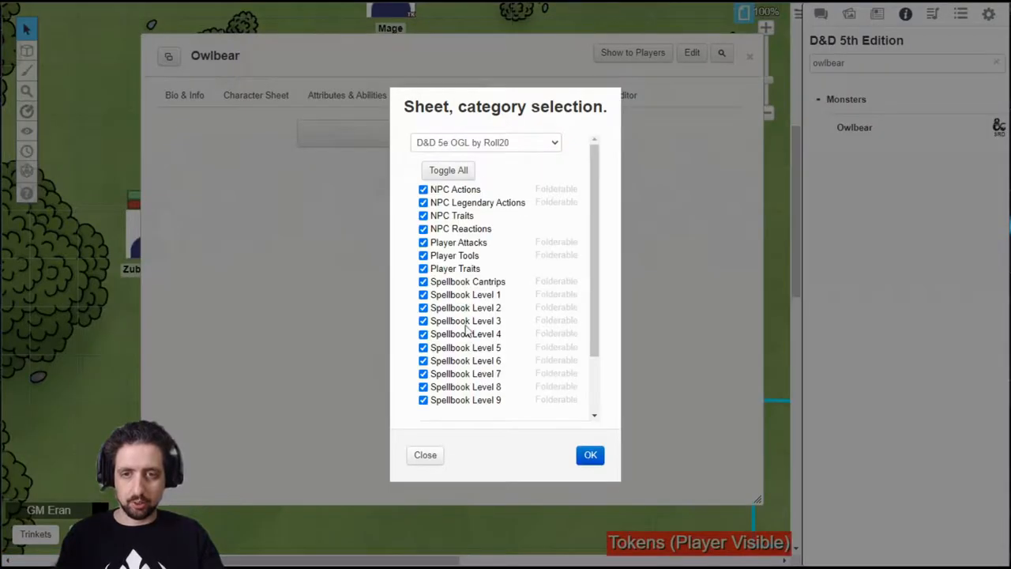
{"action": "left_click", "coordinate": [590, 454]}
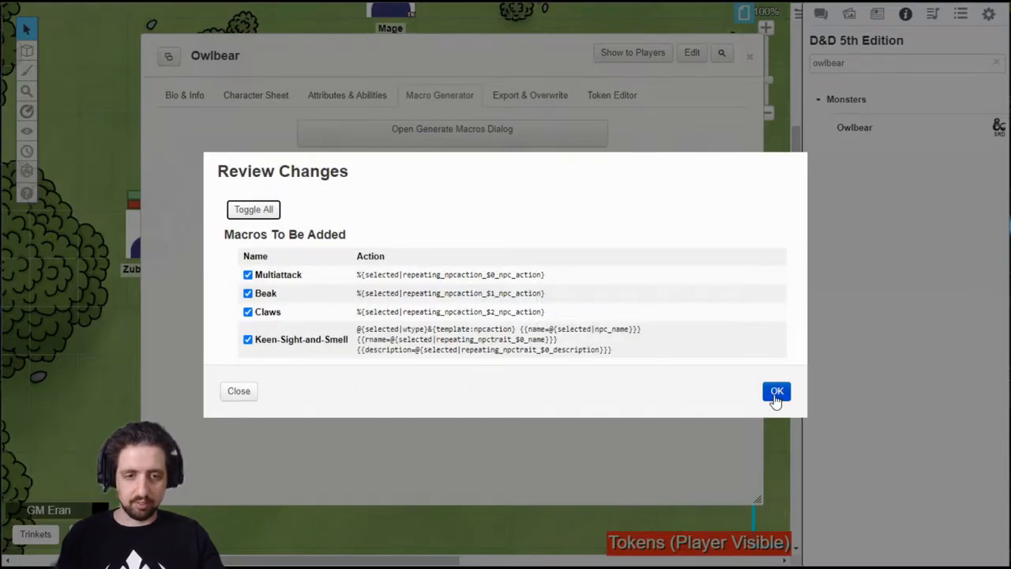
{"action": "left_click", "coordinate": [776, 391]}
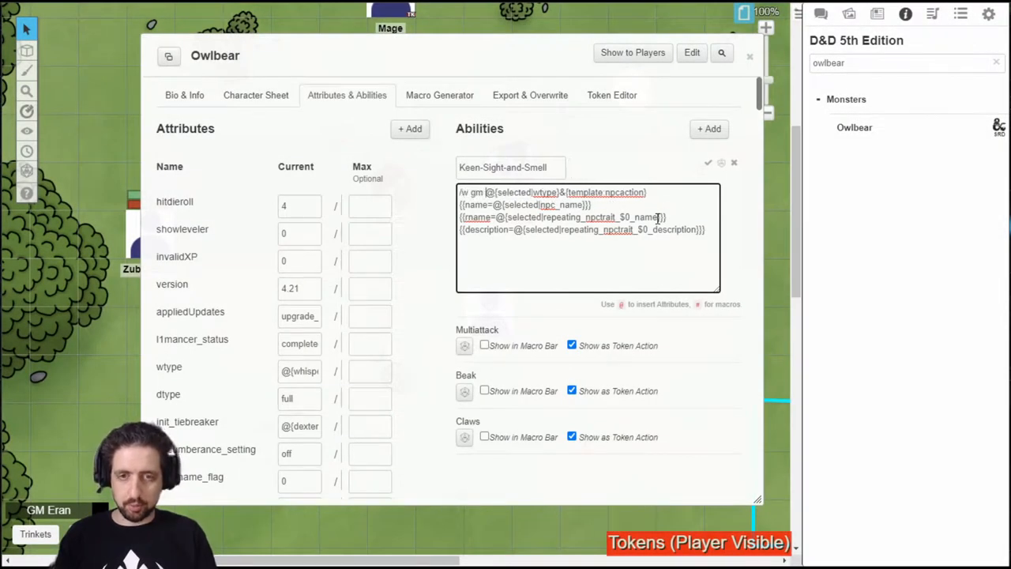
{"action": "left_click", "coordinate": [734, 162]}
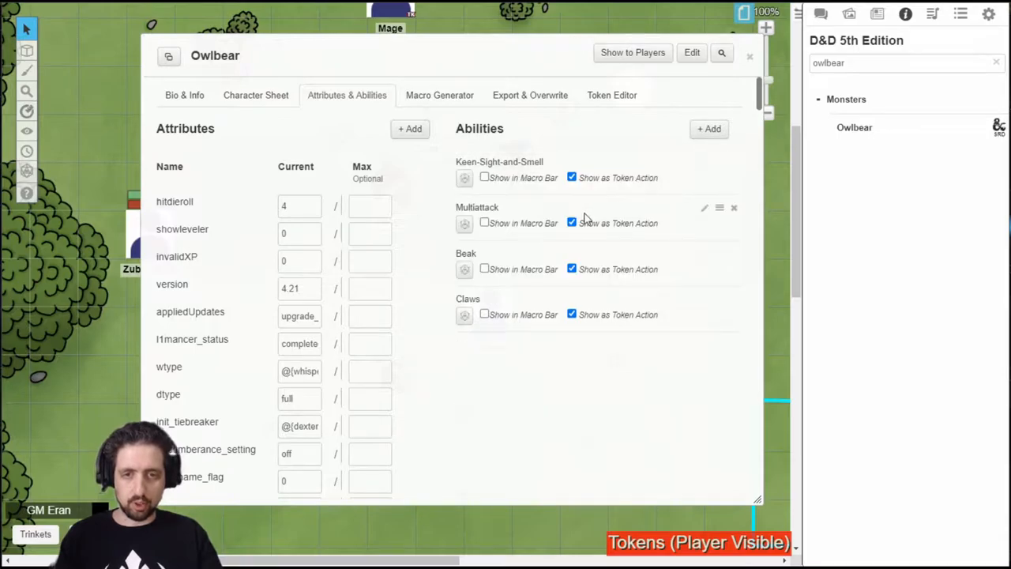
- Give the Owlbear owlbear art and a 140-pixel AC 13 token, then close its sheet
{"action": "left_click", "coordinate": [704, 207]}
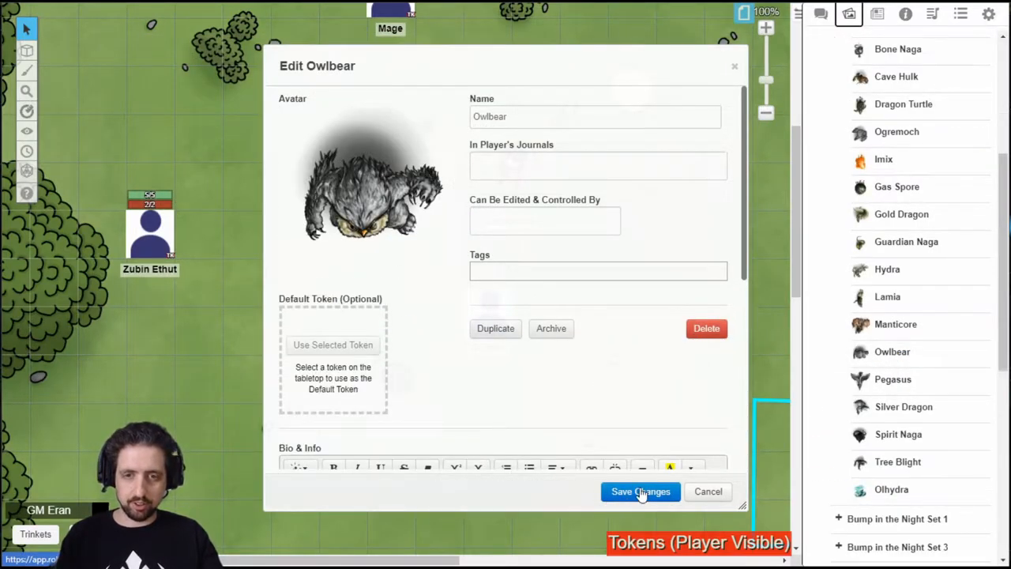
{"action": "left_click", "coordinate": [640, 491]}
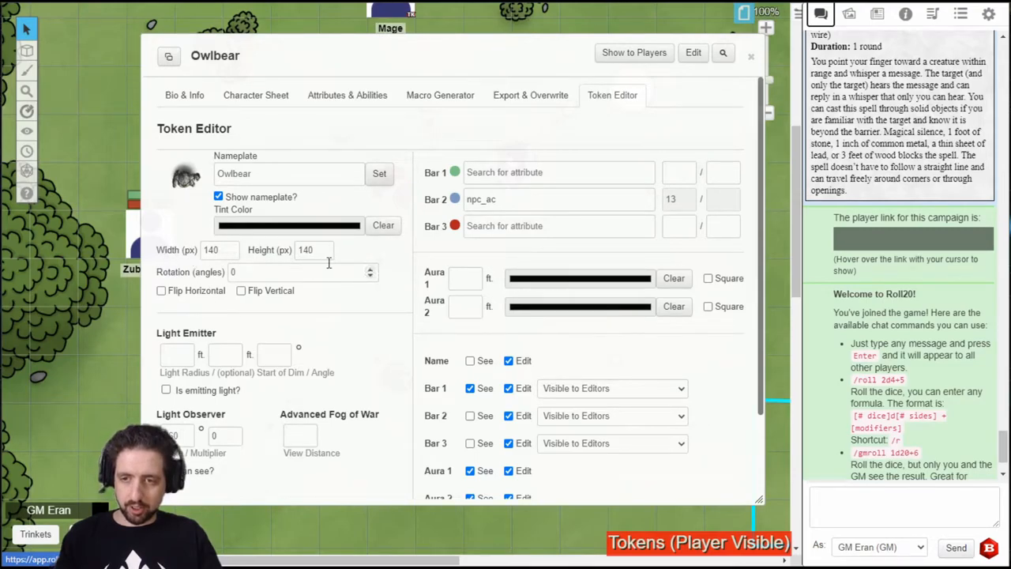
{"action": "scroll", "scroll_direction": "down", "scroll_amount": 3}
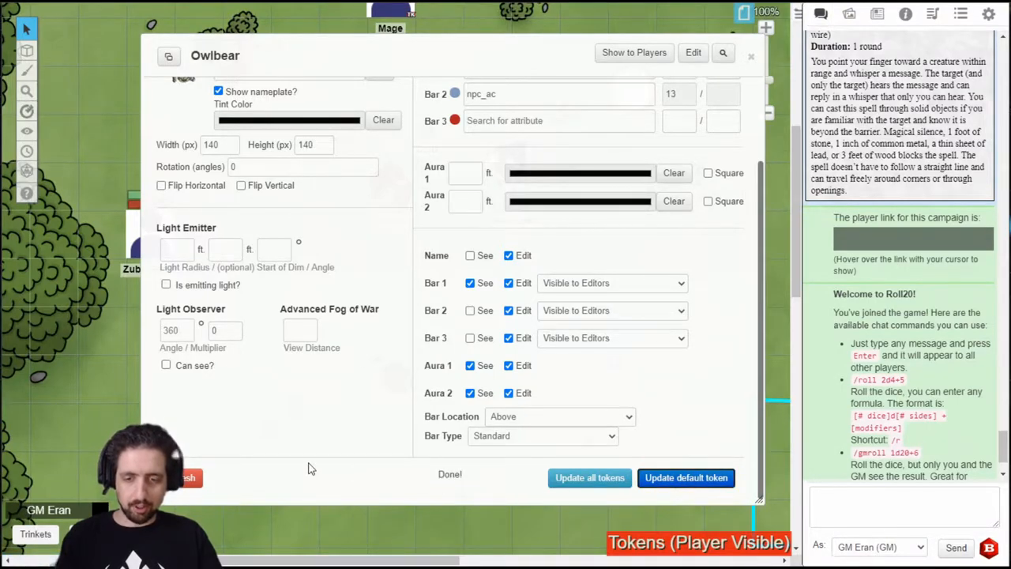
{"action": "left_click", "coordinate": [530, 94]}
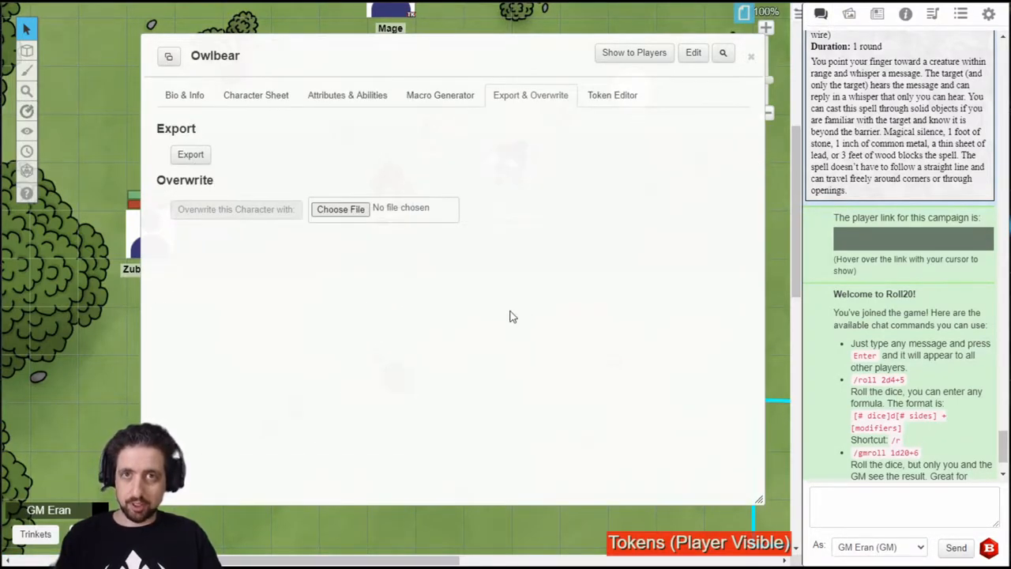
{"action": "left_click", "coordinate": [750, 56]}
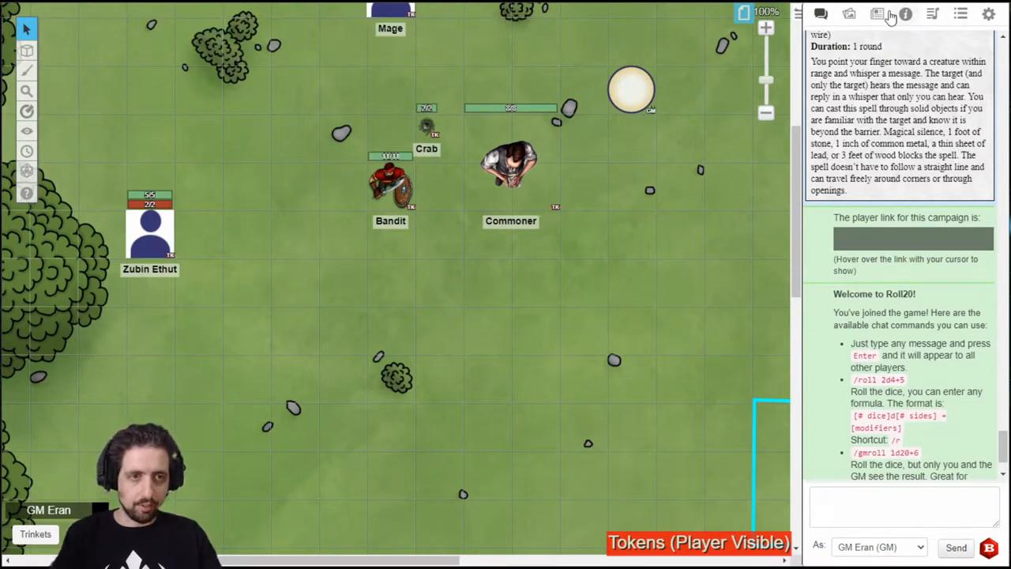
- Drag the Owlbear from the Journal onto the map right of the Commoner, rolling 64 HP
{"action": "left_click", "coordinate": [876, 14]}
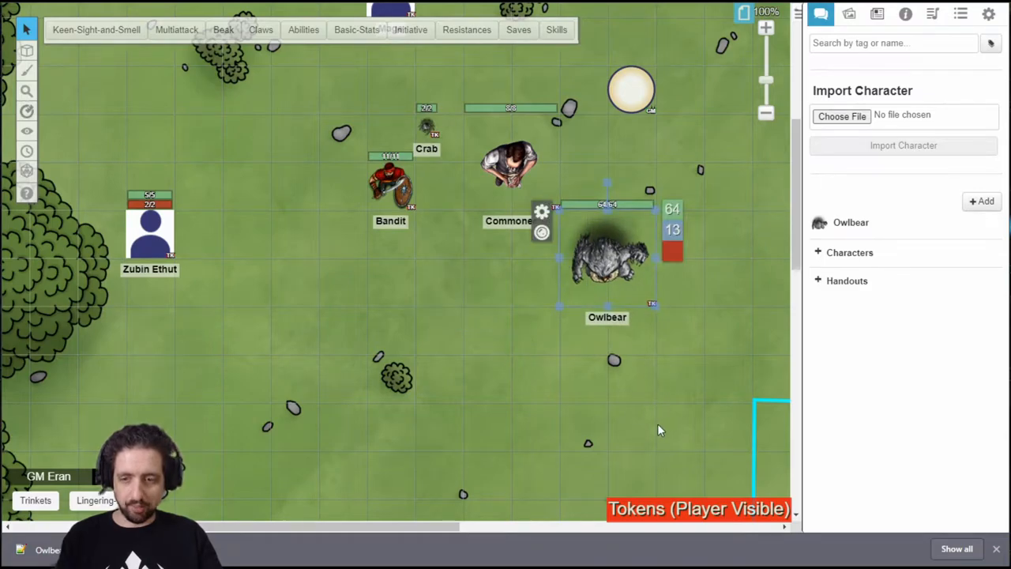
{"action": "left_click", "coordinate": [820, 14]}
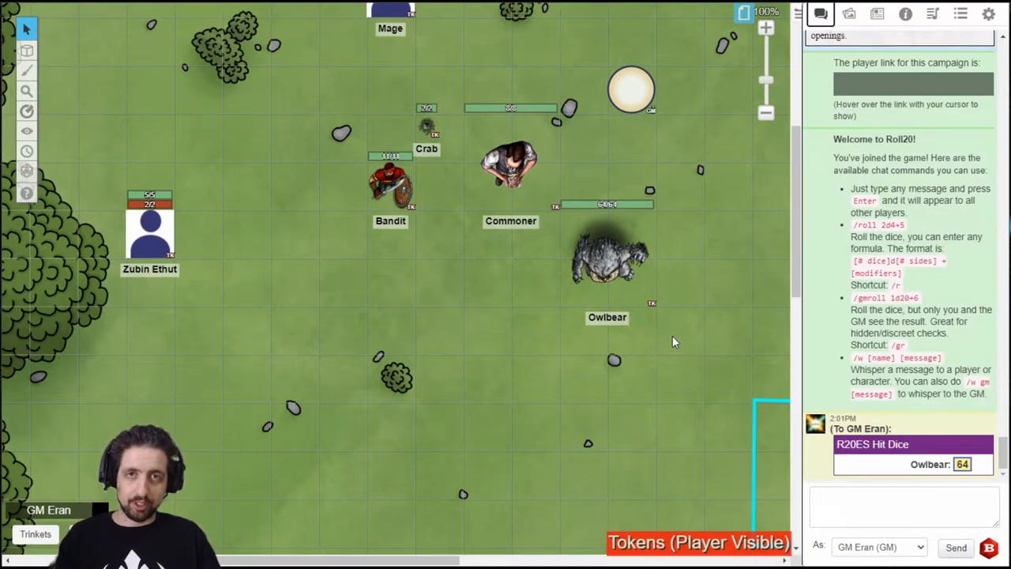
{"action": "mouse_move", "coordinate": [659, 376]}
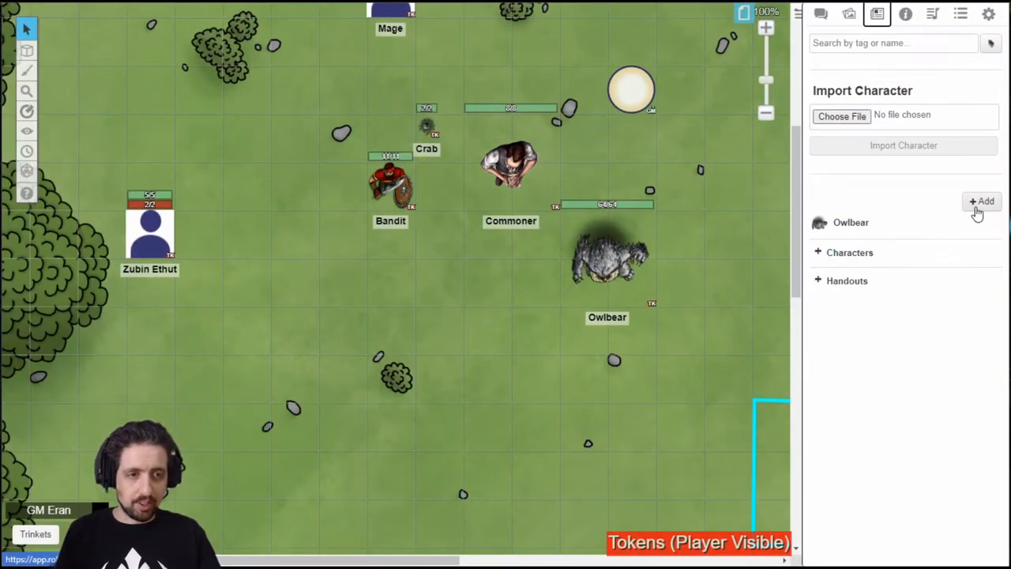
- Create a character named Niv-Mizzet with a dragon tag, red dragon avatar and GM notes
{"action": "left_click", "coordinate": [982, 201]}
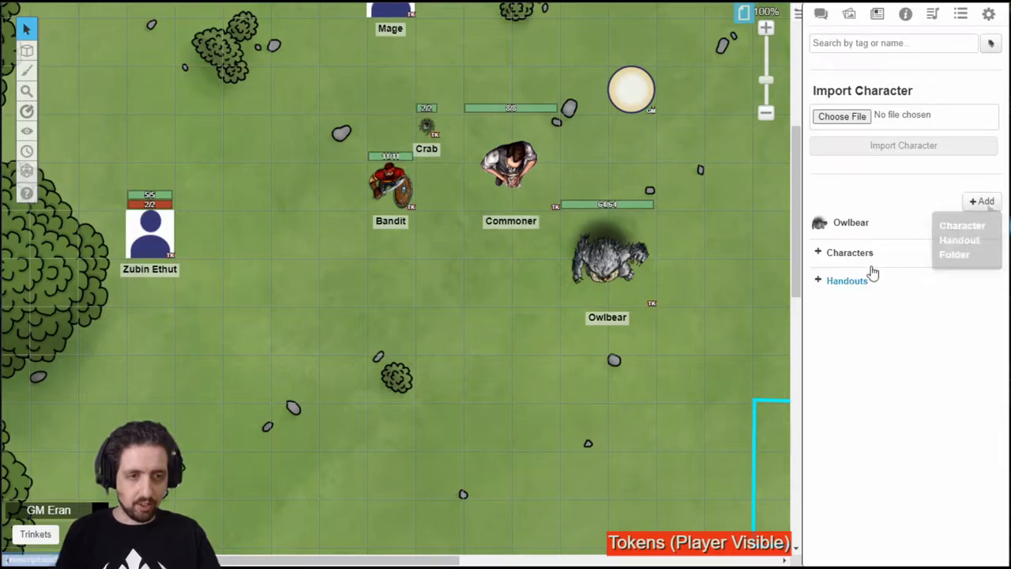
{"action": "right_click", "coordinate": [849, 252]}
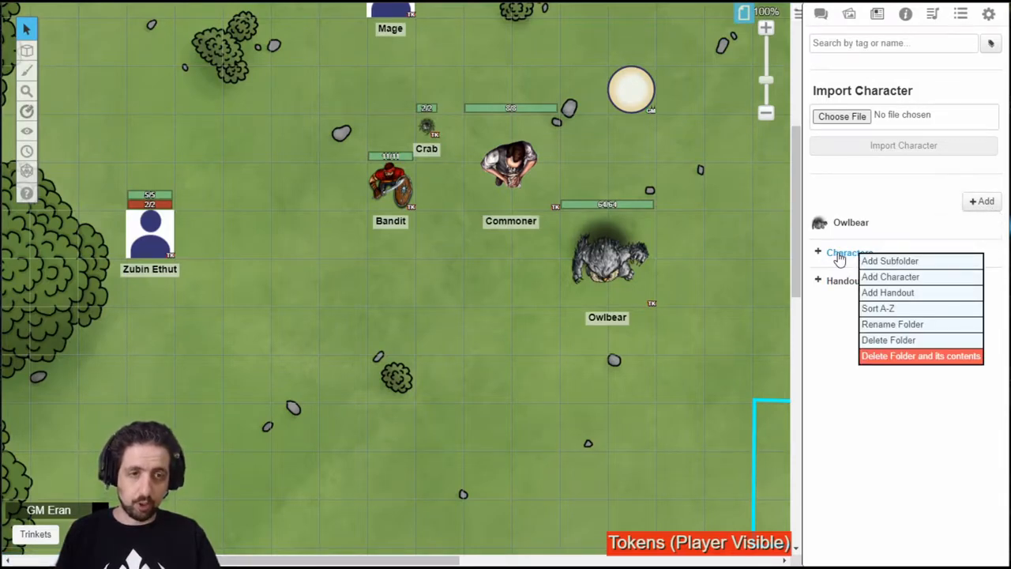
{"action": "left_click", "coordinate": [838, 363]}
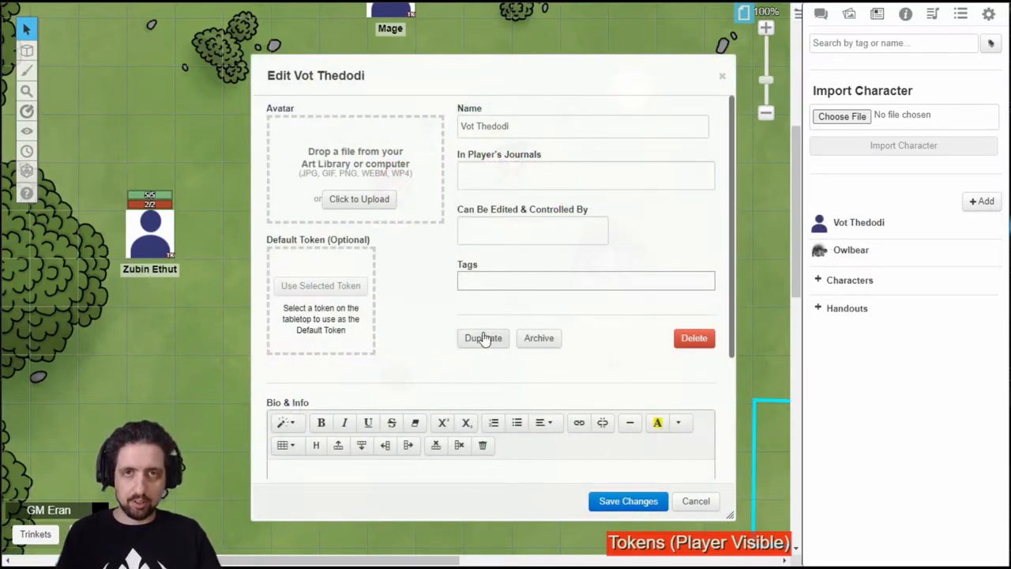
{"action": "left_click", "coordinate": [849, 14]}
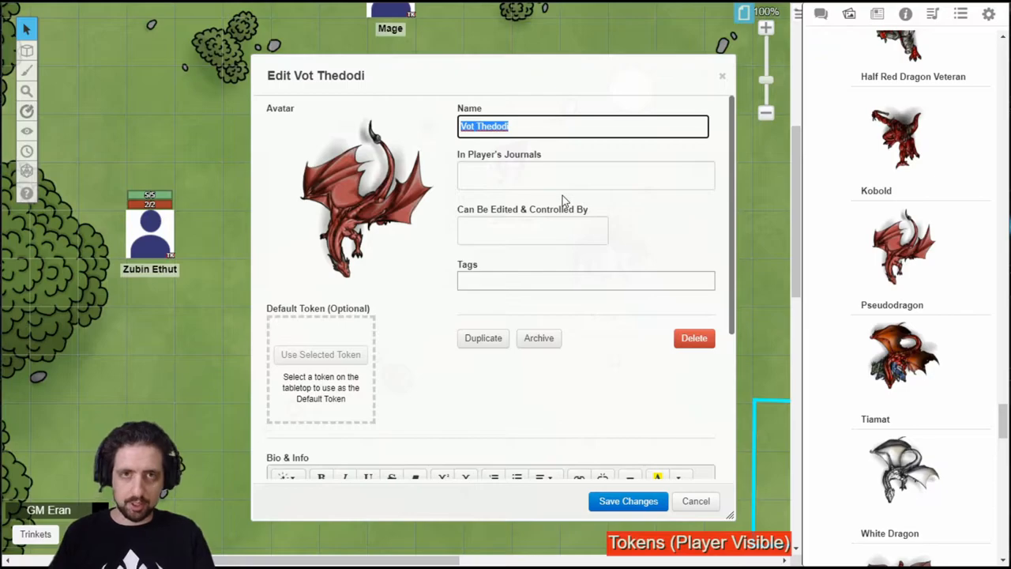
{"action": "type", "text": "Niv-Mizzet"}
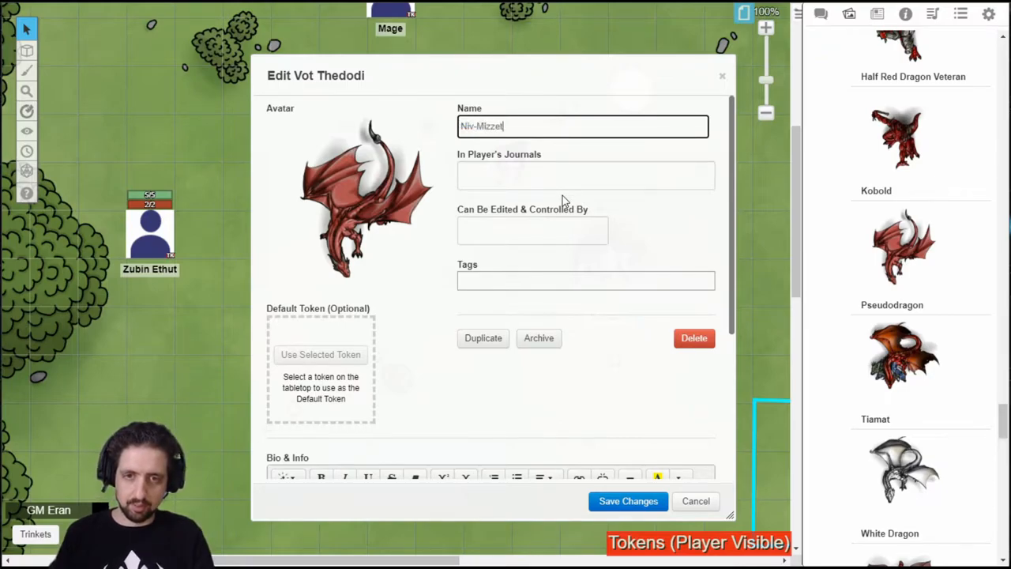
{"action": "type", "text": "drag"}
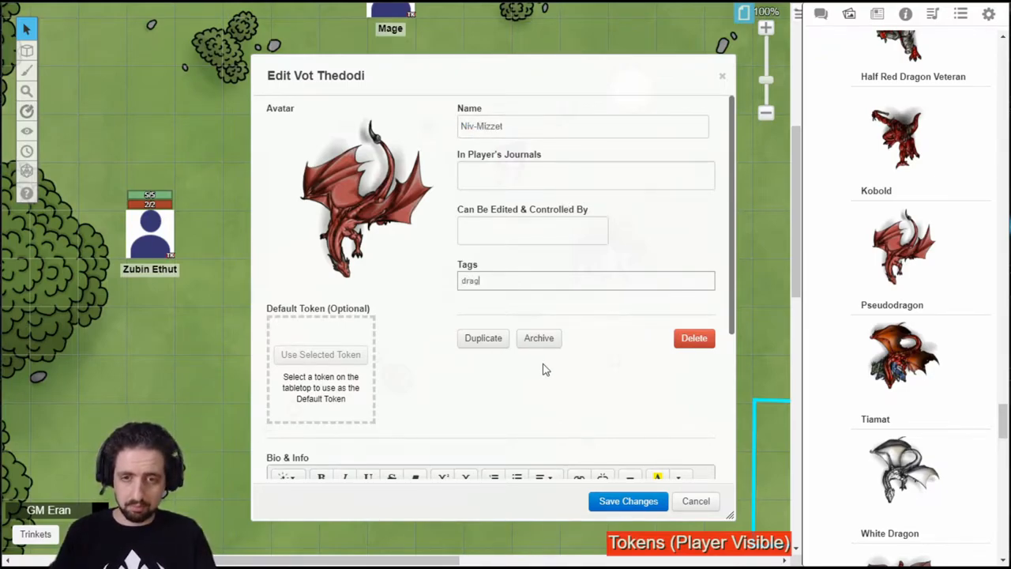
{"action": "scroll", "scroll_direction": "down", "scroll_amount": 3}
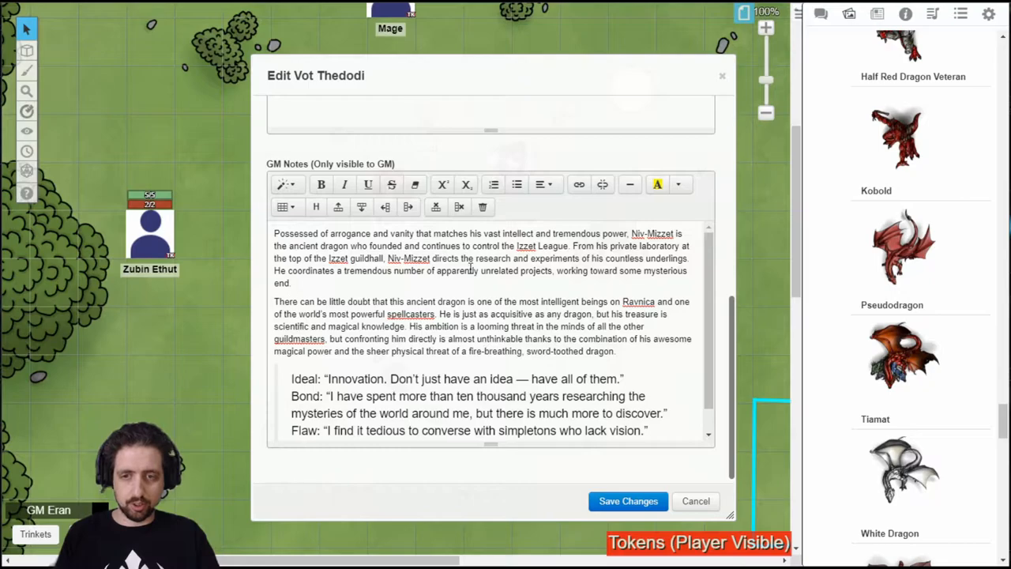
{"action": "mouse_move", "coordinate": [392, 185]}
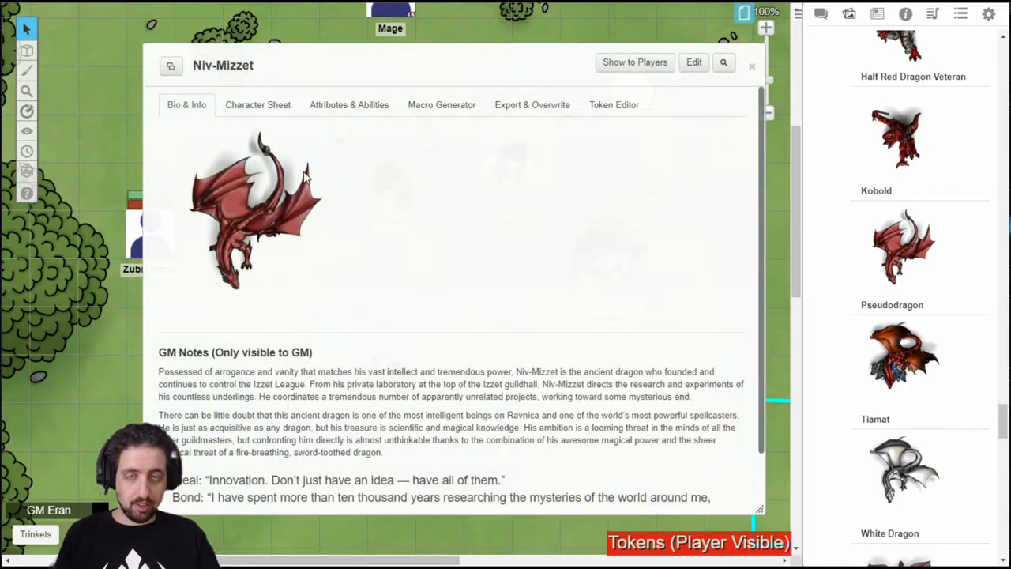
- Show Niv-Mizzet's D&D character sheet with its NPC options view
{"action": "left_click", "coordinate": [258, 105]}
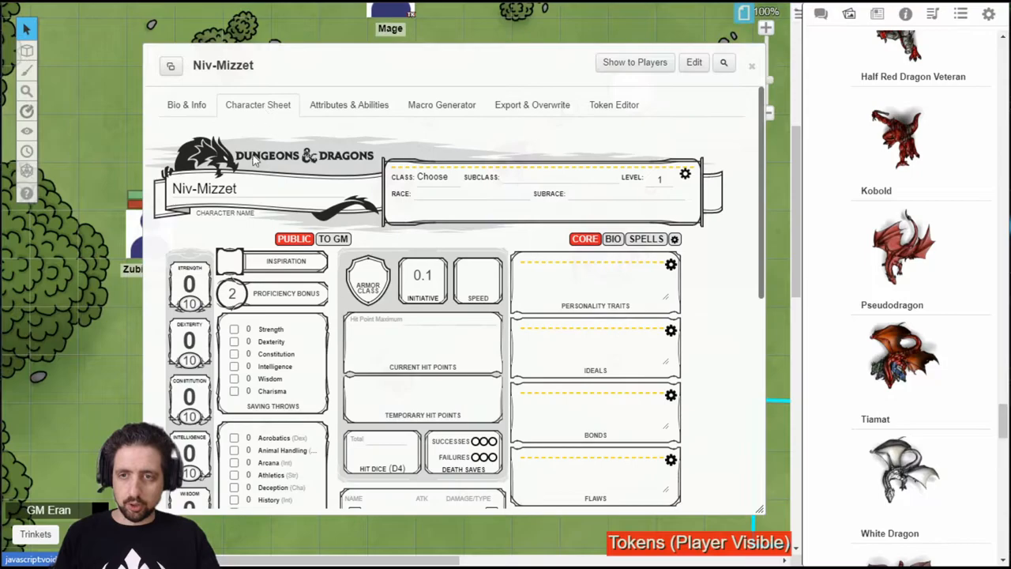
{"action": "mouse_move", "coordinate": [551, 320]}
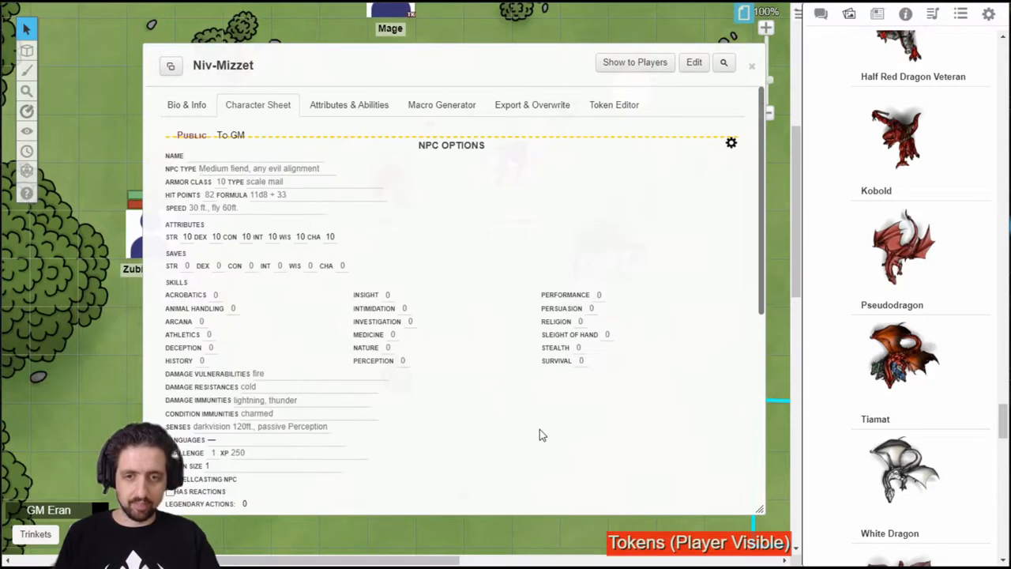
{"action": "mouse_move", "coordinate": [445, 281]}
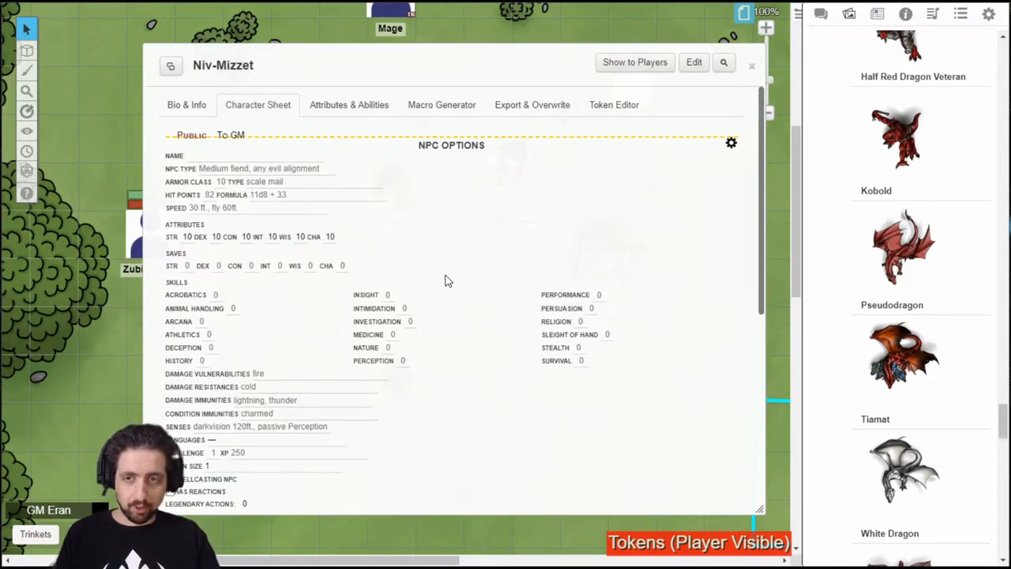
- Enter Niv-Mizzet's NPC stats: AC 22, 370 HP, languages Common and Draconic, 90000 XP
{"action": "left_click", "coordinate": [253, 156]}
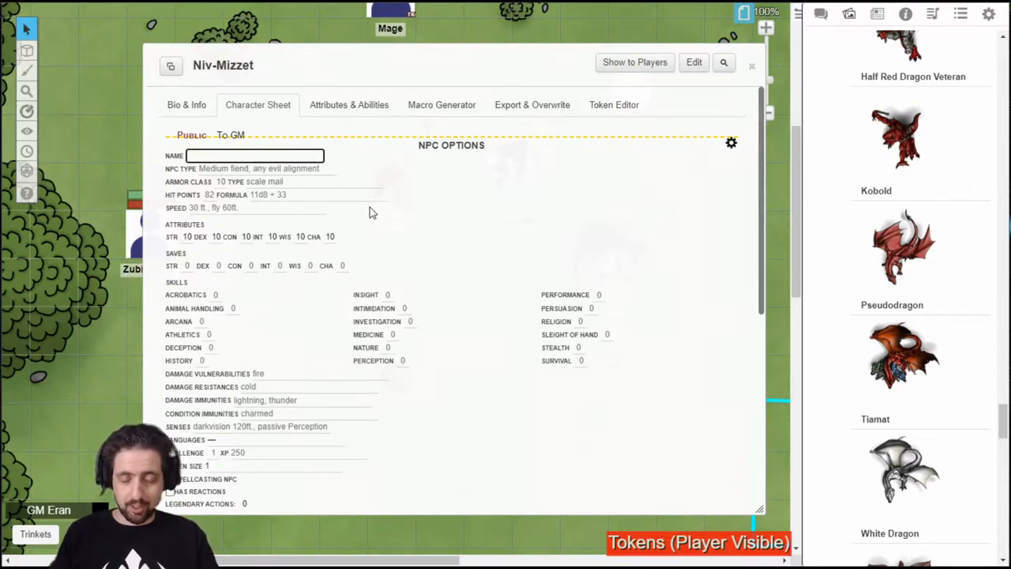
{"action": "type", "text": "Niv-Mizzet"}
{"action": "left_click", "coordinate": [265, 168]}
{"action": "type", "text": "Gargantuan dragon, chaotic neutral"}
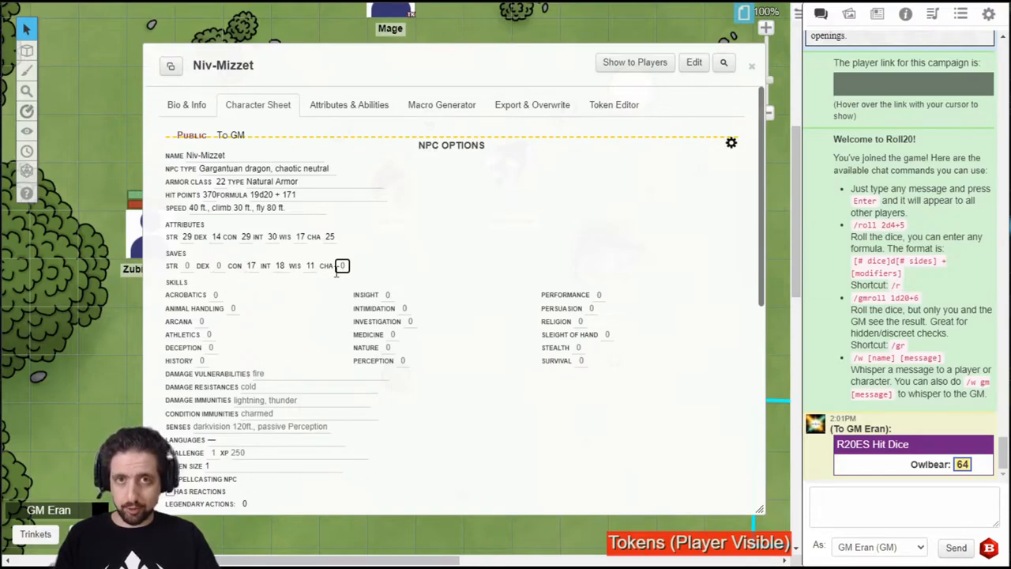
{"action": "mouse_move", "coordinate": [327, 271]}
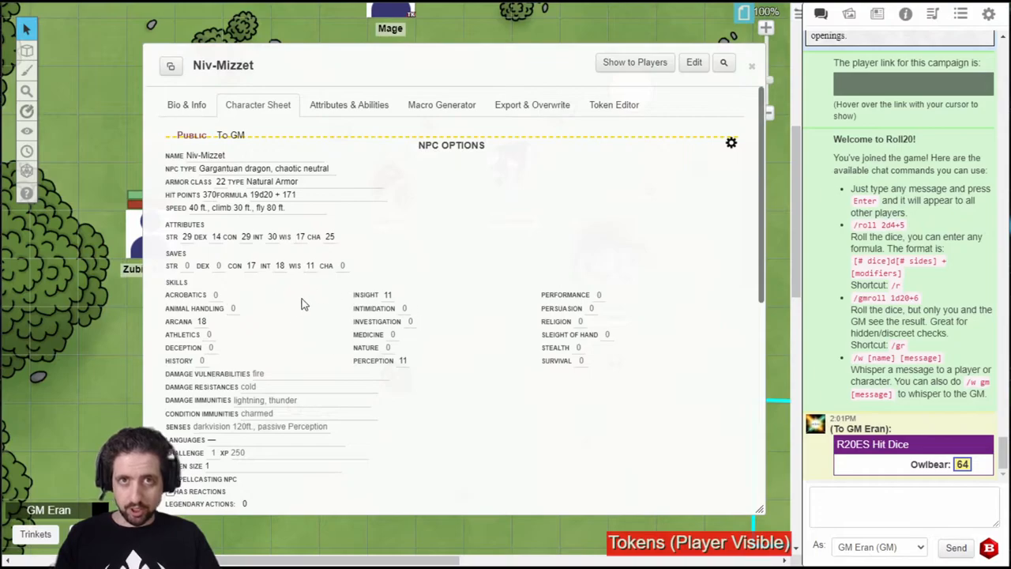
{"action": "scroll", "scroll_direction": "down", "scroll_amount": 3}
{"action": "type", "text": "Fire, Lightning"}
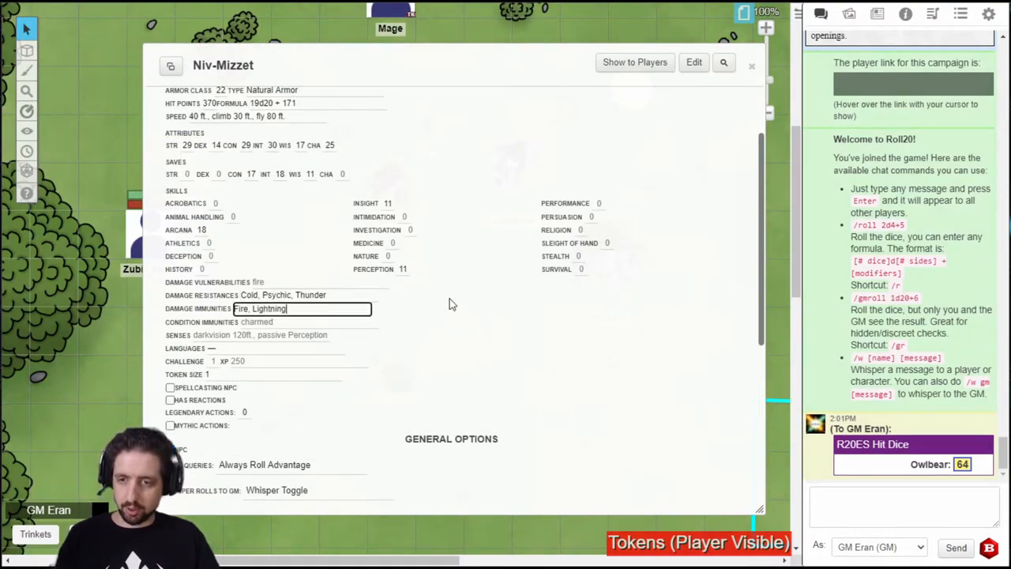
{"action": "left_click", "coordinate": [308, 321]}
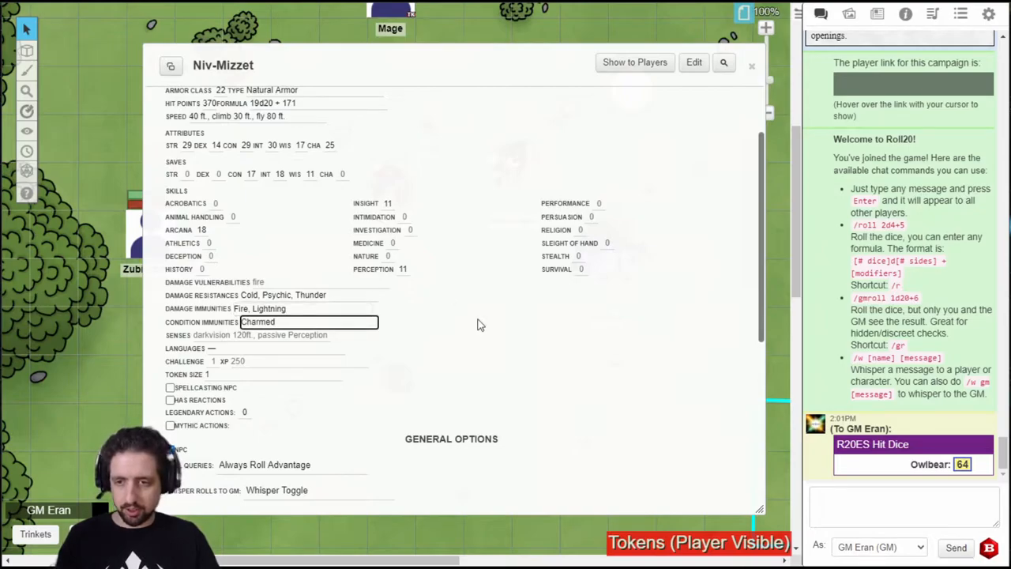
{"action": "type", "text": "Common, Draconic"}
{"action": "left_click", "coordinate": [214, 361]}
{"action": "type", "text": "26"}
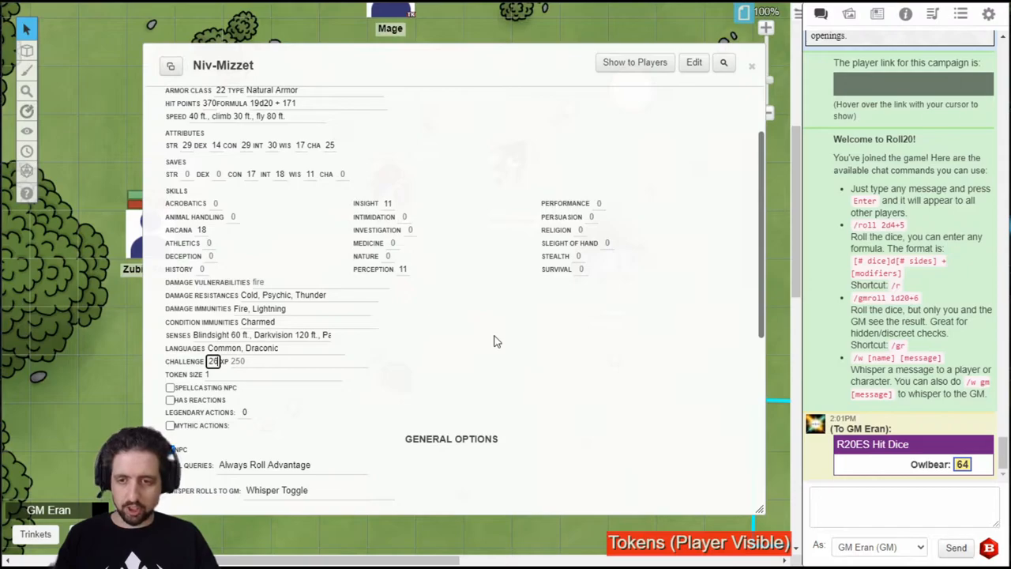
{"action": "type", "text": "90000"}
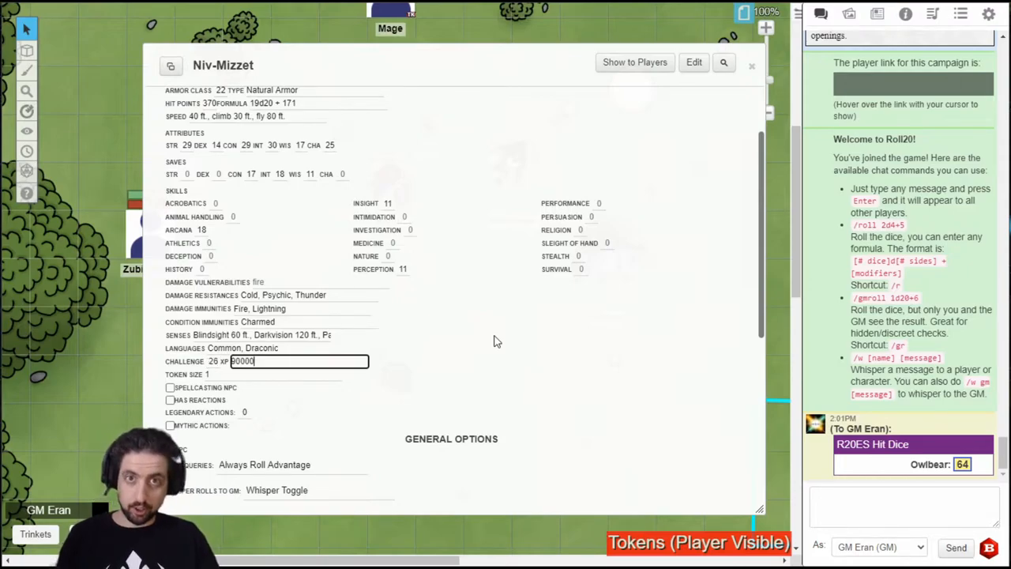
{"action": "left_click", "coordinate": [272, 374]}
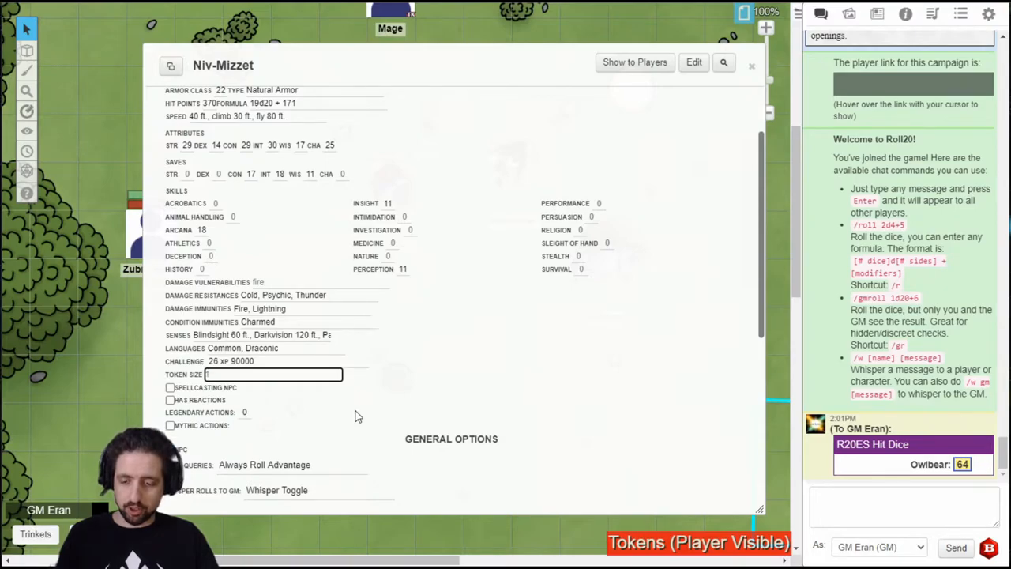
- Set token size 4, Intelligence spellcasting at caster level 20, and 3 legendary actions
{"action": "type", "text": "3"}
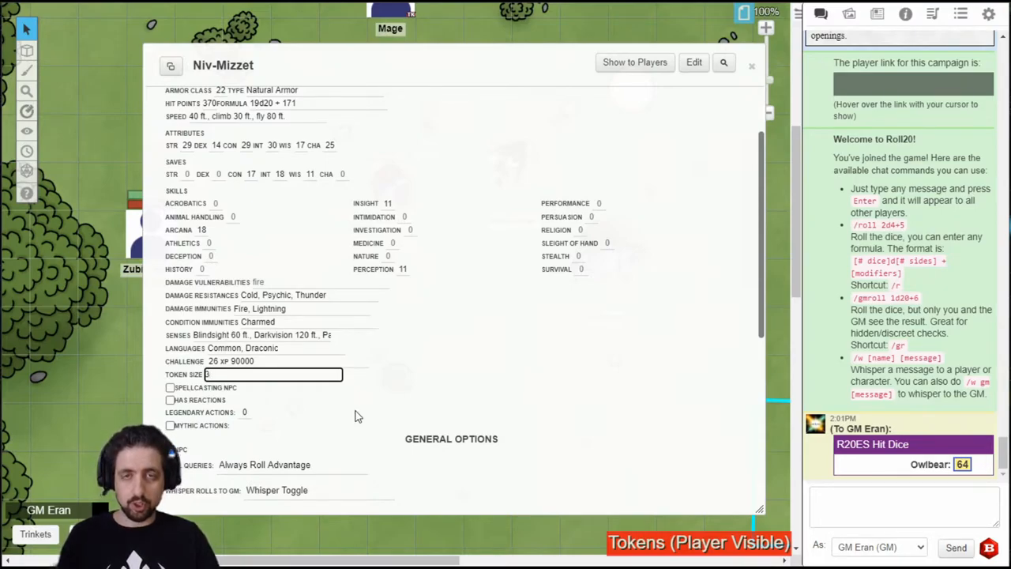
{"action": "type", "text": "4"}
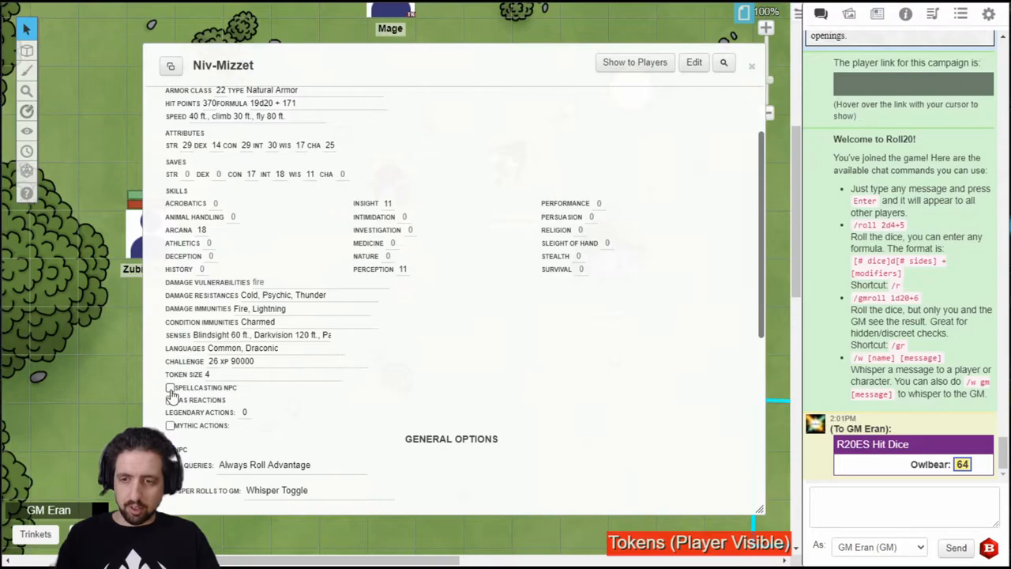
{"action": "left_click", "coordinate": [170, 387]}
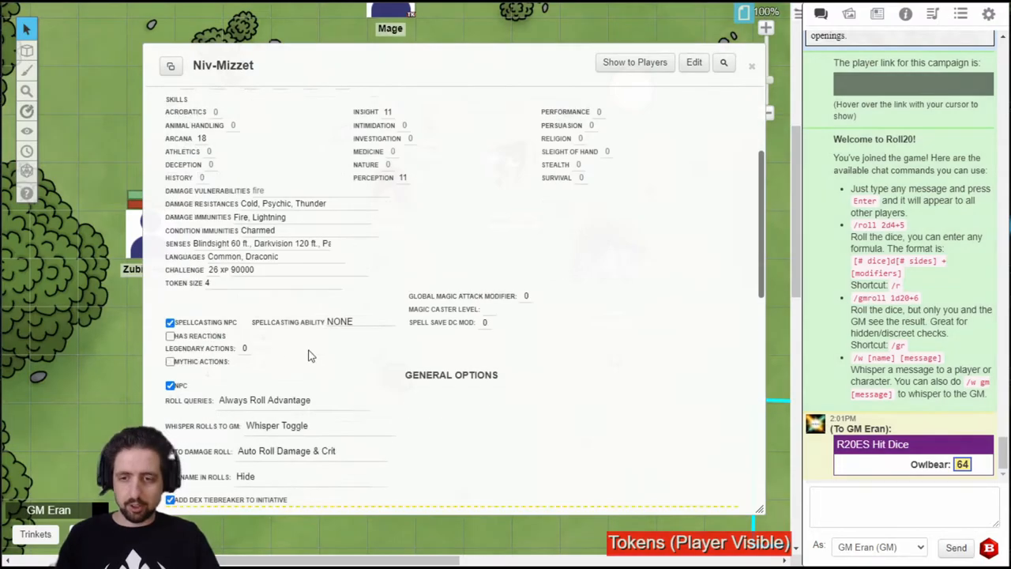
{"action": "left_click", "coordinate": [360, 321]}
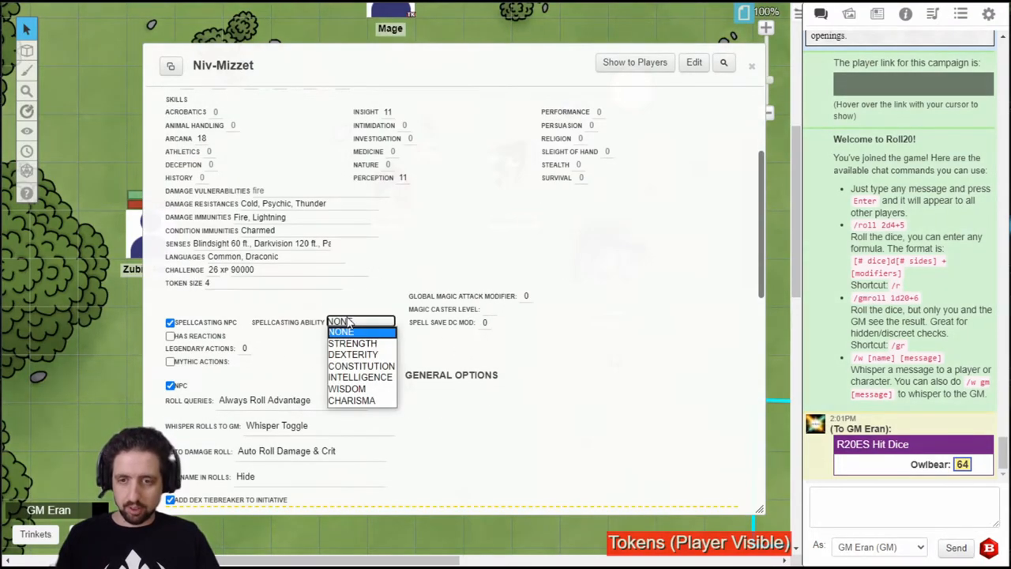
{"action": "left_click", "coordinate": [360, 377]}
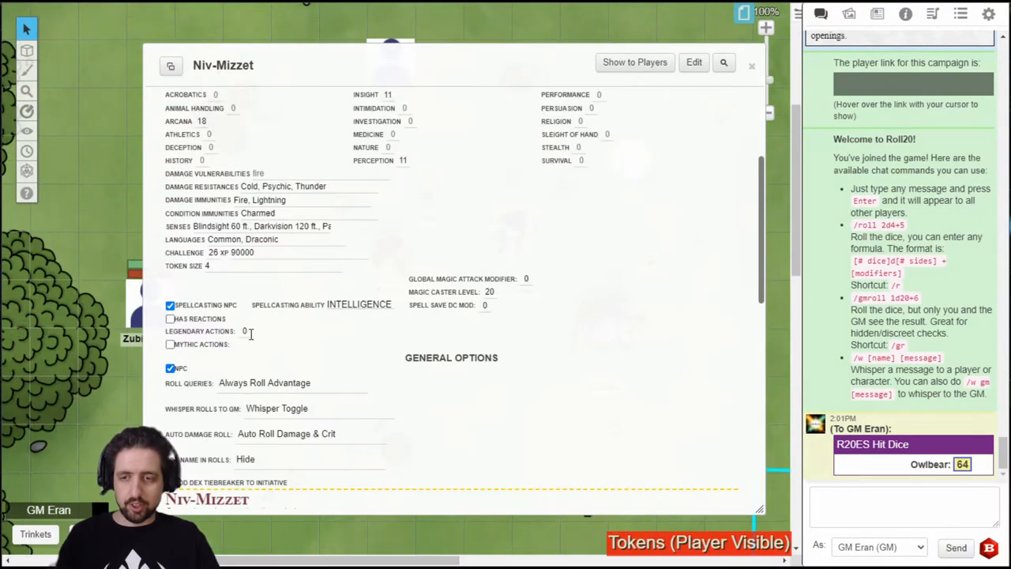
{"action": "left_click", "coordinate": [245, 331]}
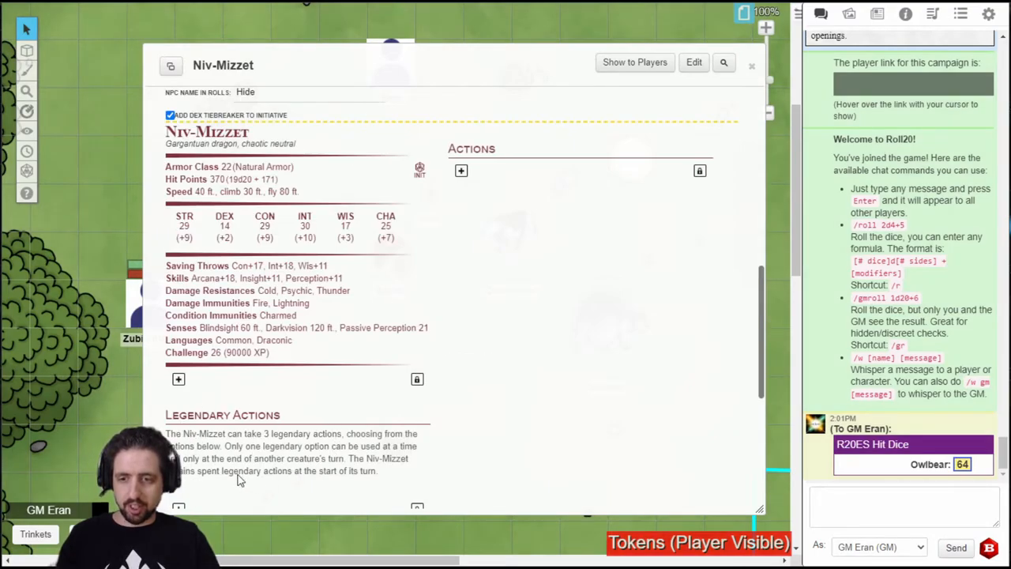
{"action": "scroll", "scroll_direction": "down", "scroll_amount": 3}
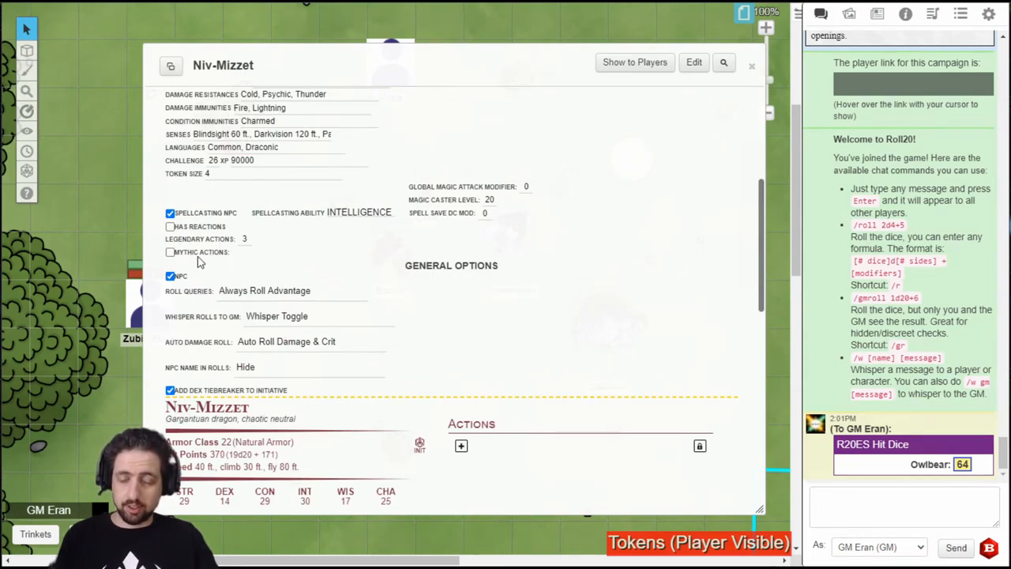
{"action": "left_click", "coordinate": [170, 251]}
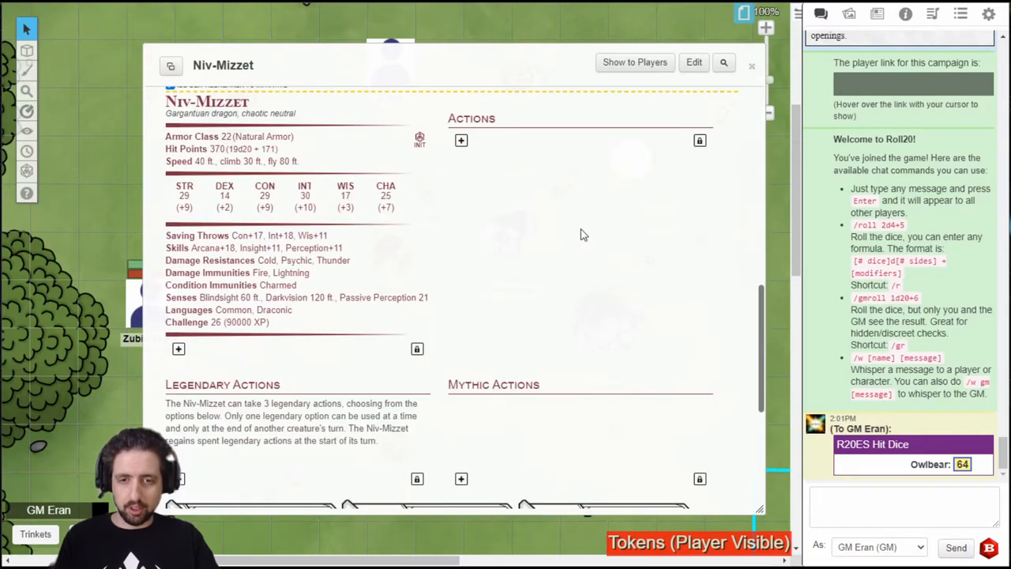
{"action": "mouse_move", "coordinate": [576, 424]}
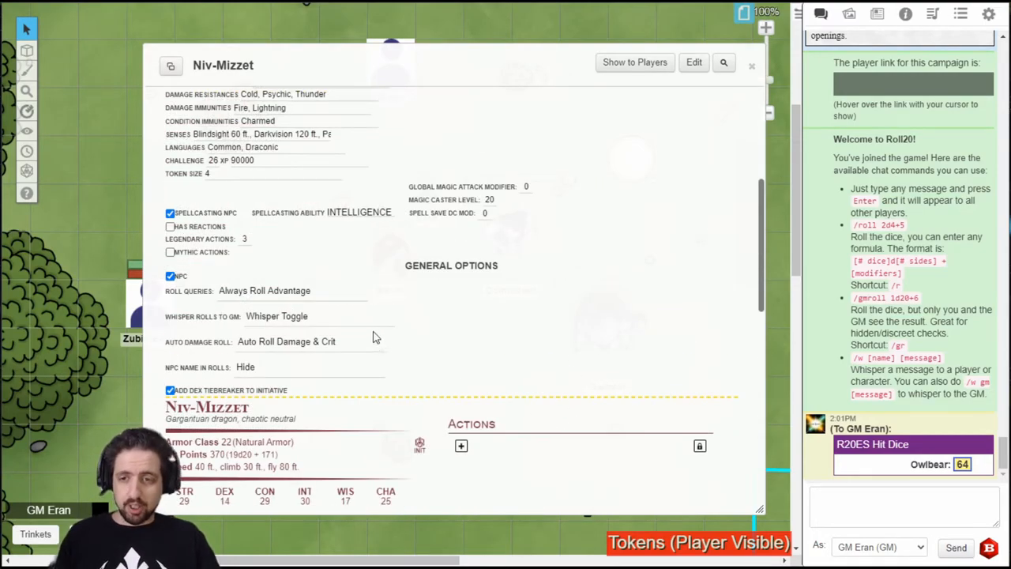
{"action": "mouse_move", "coordinate": [300, 296]}
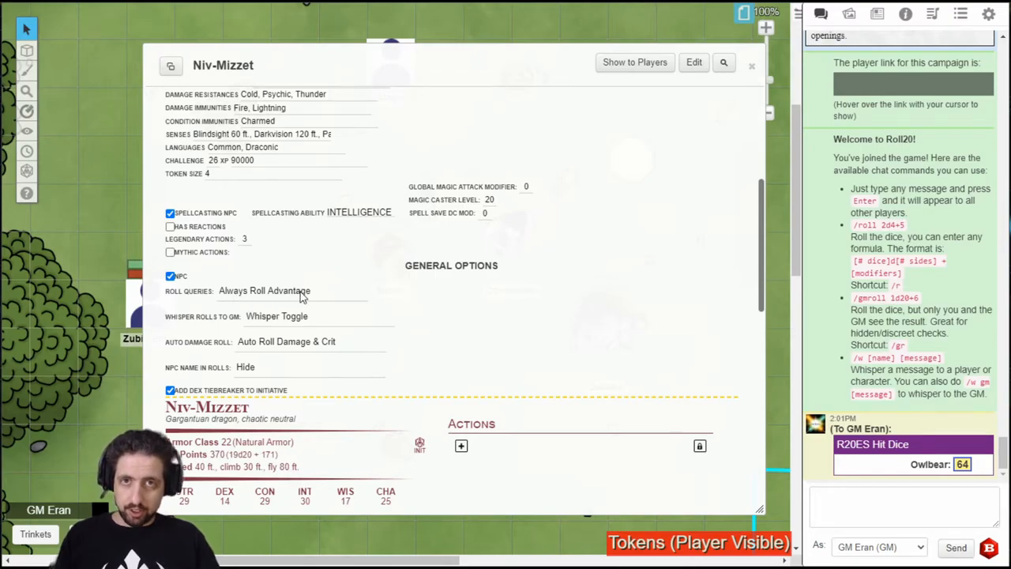
{"action": "mouse_move", "coordinate": [335, 352]}
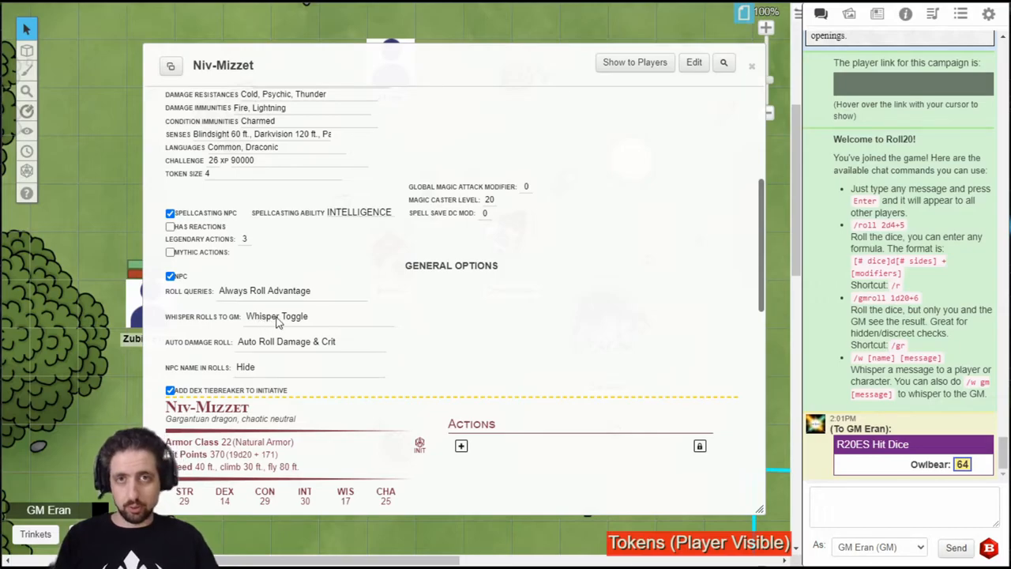
{"action": "mouse_move", "coordinate": [296, 321]}
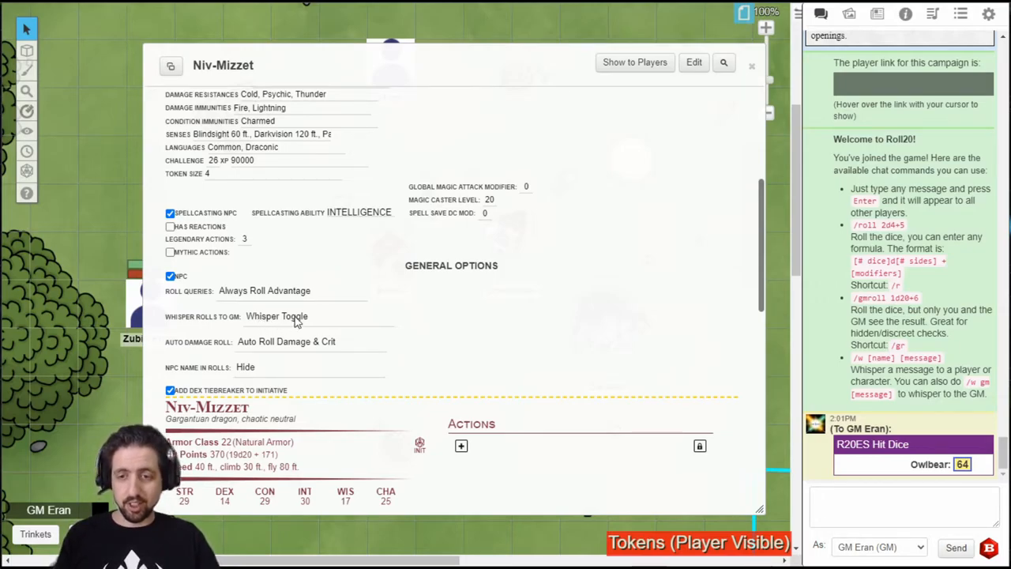
{"action": "mouse_move", "coordinate": [442, 367]}
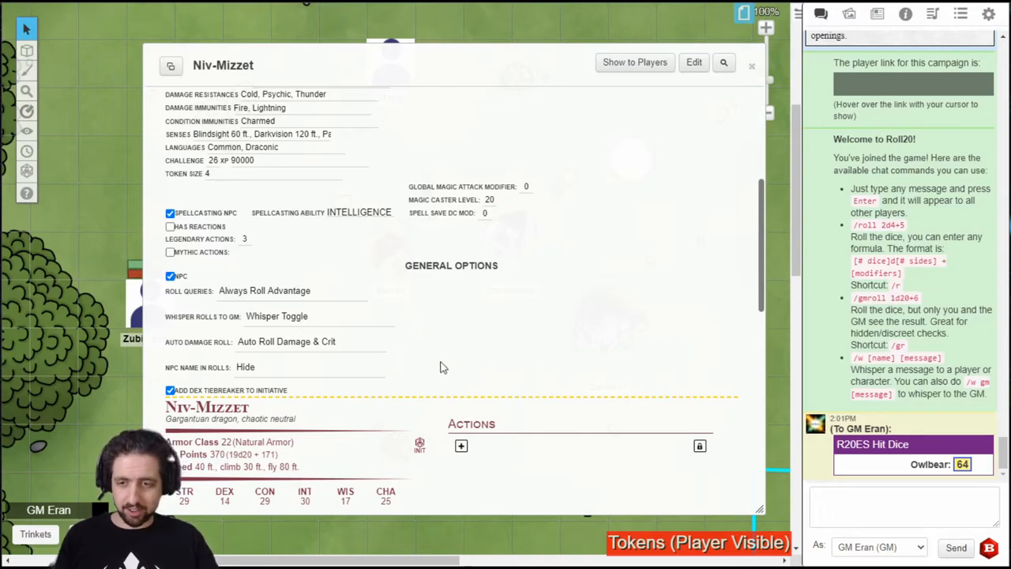
{"action": "mouse_move", "coordinate": [257, 373]}
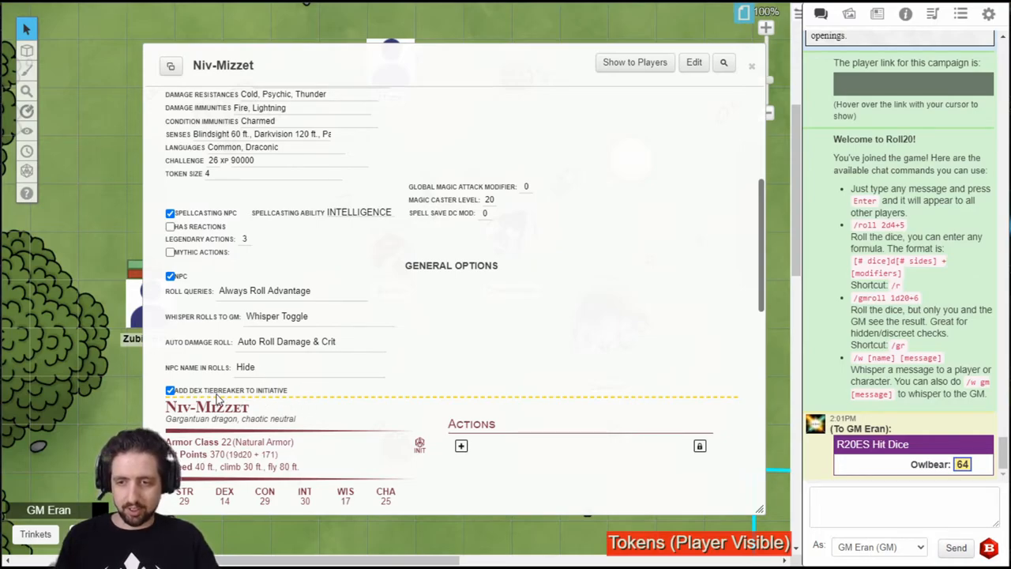
- Add Legendary Resistance (3/Day), Locus of the Firemind and Magic Resistance traits
{"action": "left_click", "coordinate": [258, 104]}
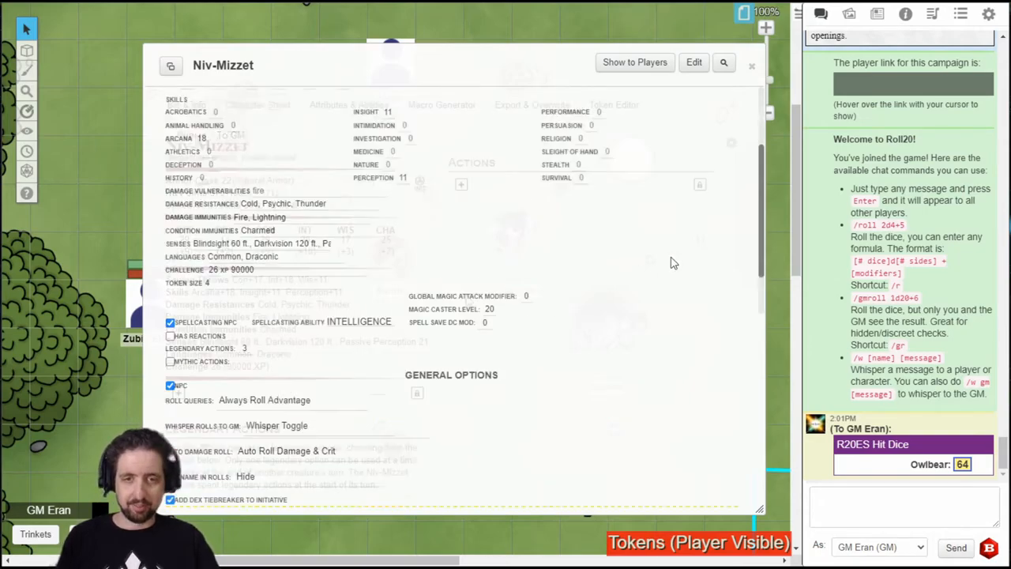
{"action": "left_click", "coordinate": [257, 105]}
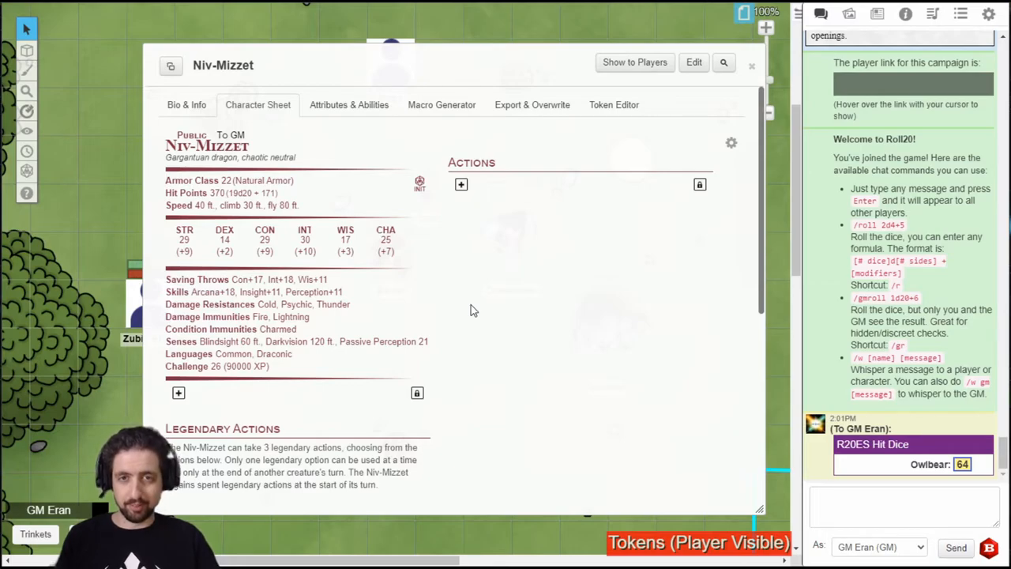
{"action": "scroll", "scroll_direction": "down", "scroll_amount": 3}
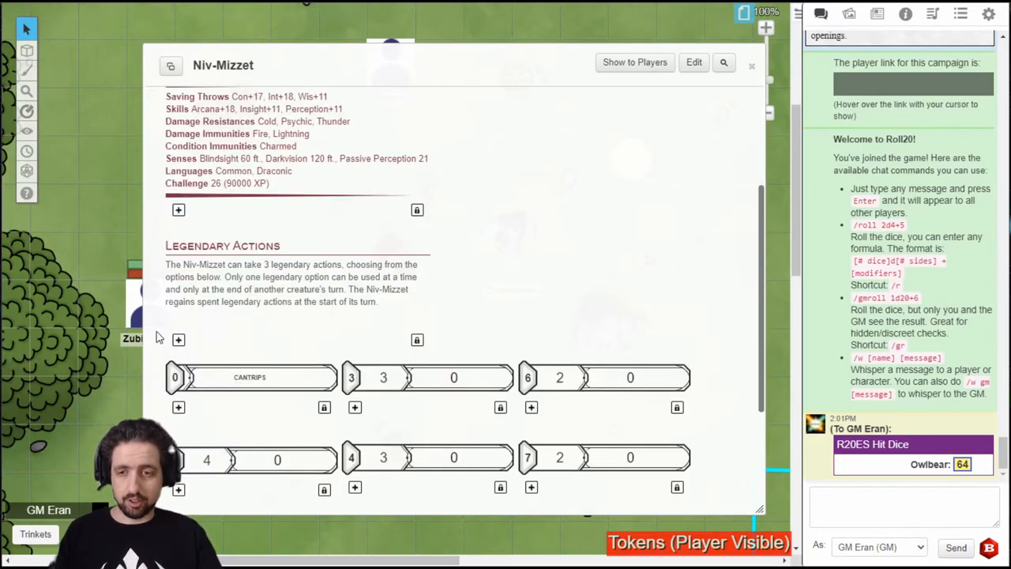
{"action": "mouse_move", "coordinate": [322, 204]}
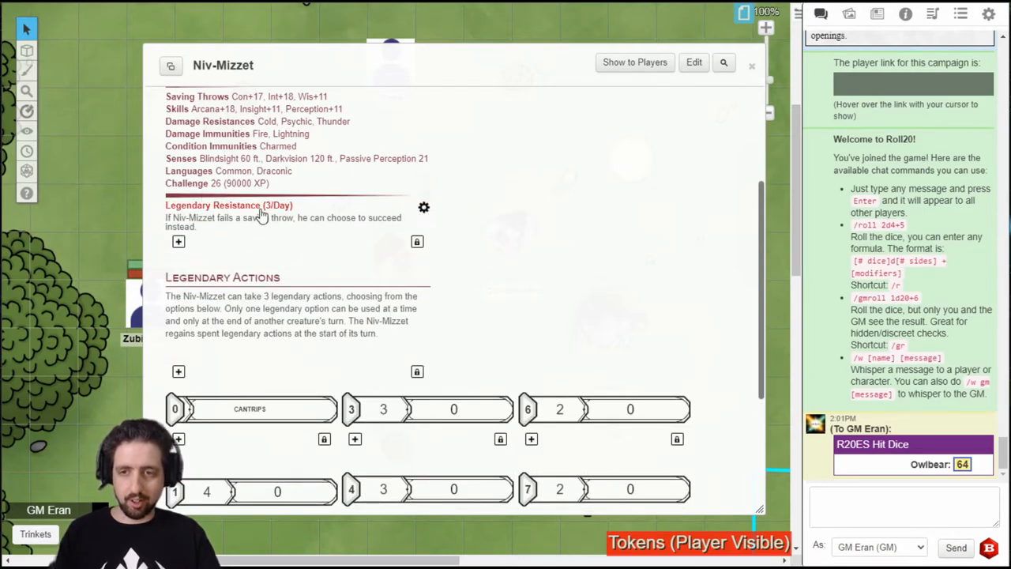
{"action": "mouse_move", "coordinate": [476, 224]}
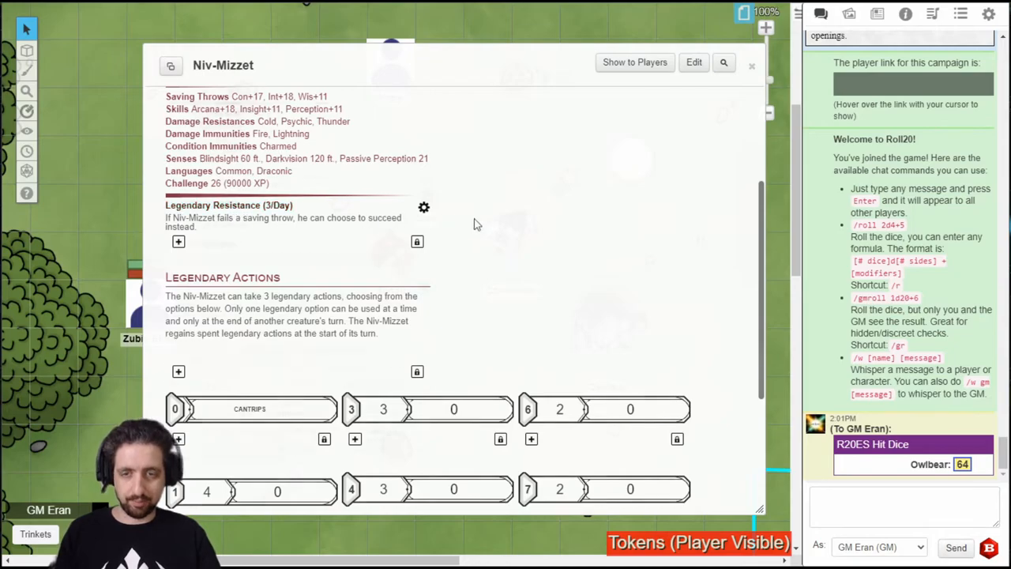
{"action": "scroll", "scroll_direction": "down", "scroll_amount": 3}
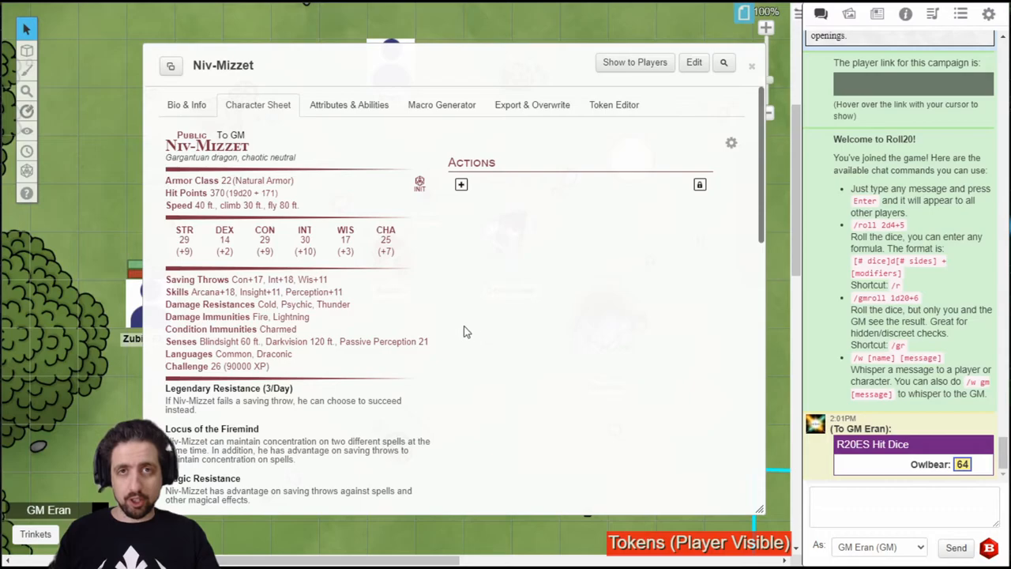
- Add Multiattack, Bite, Claw, Tail and Fire Breath (Recharge 5–6) actions with attack details
{"action": "left_click", "coordinate": [461, 184]}
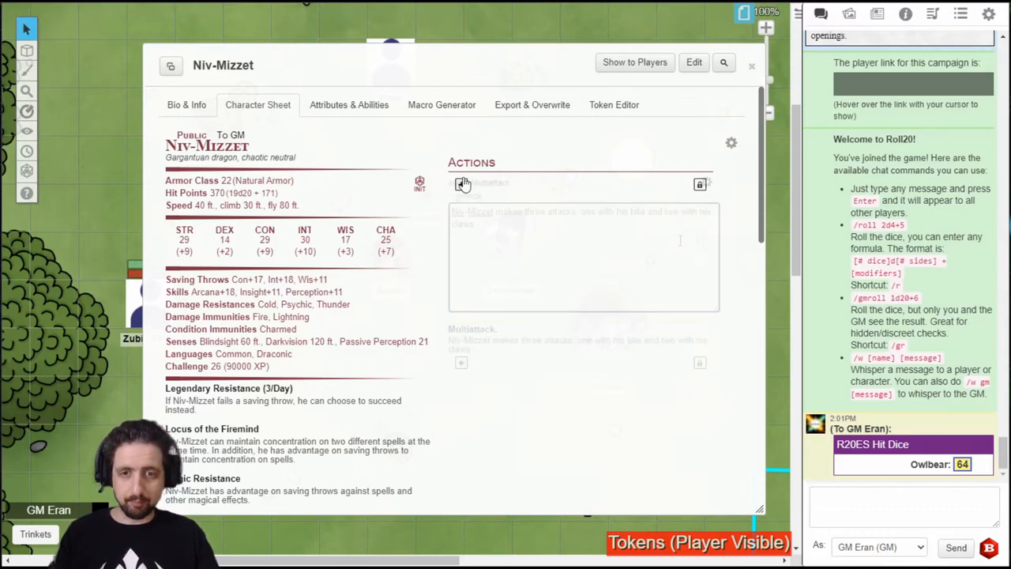
{"action": "left_click", "coordinate": [462, 183]}
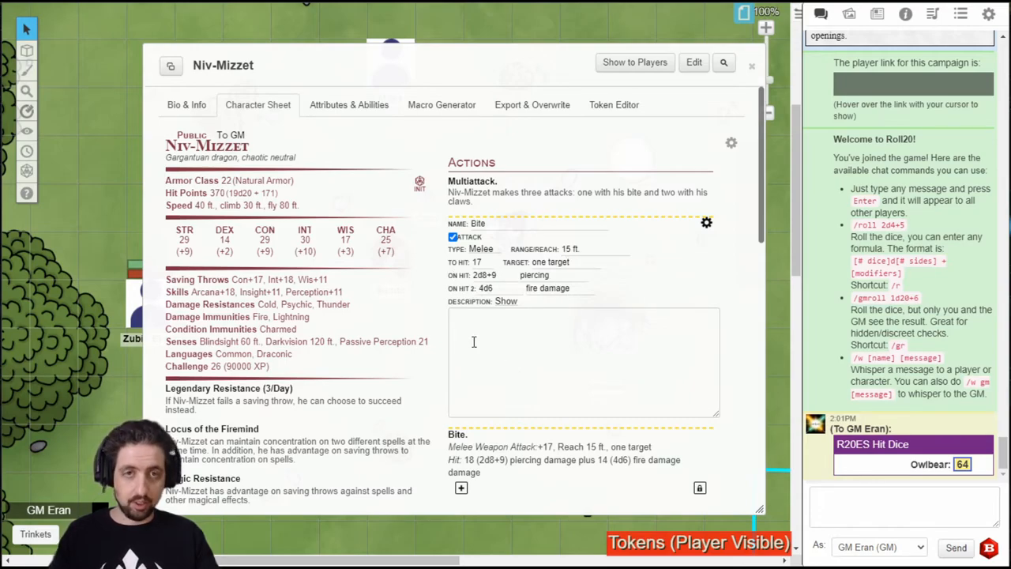
{"action": "left_click", "coordinate": [506, 354]}
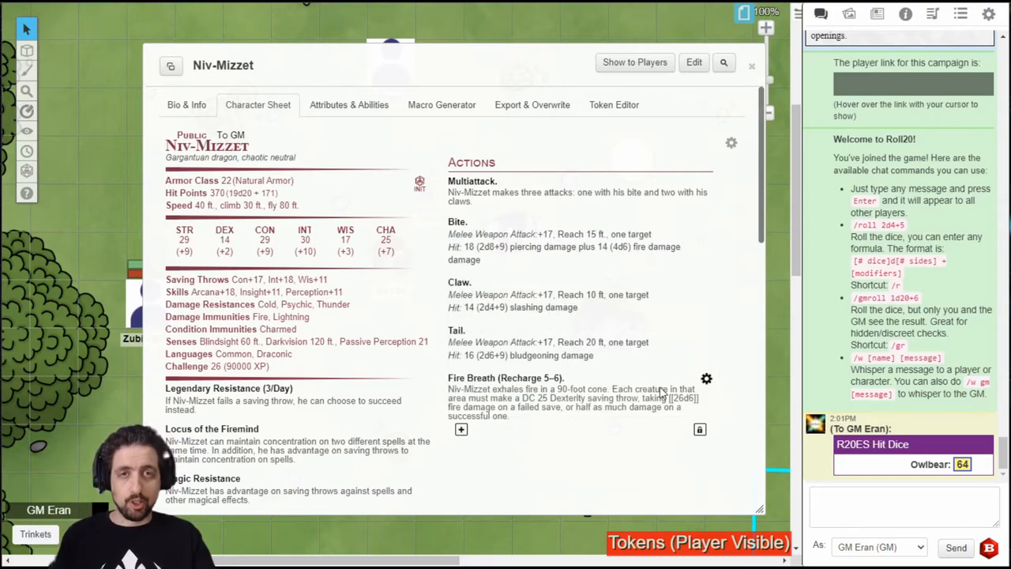
{"action": "mouse_move", "coordinate": [660, 257]}
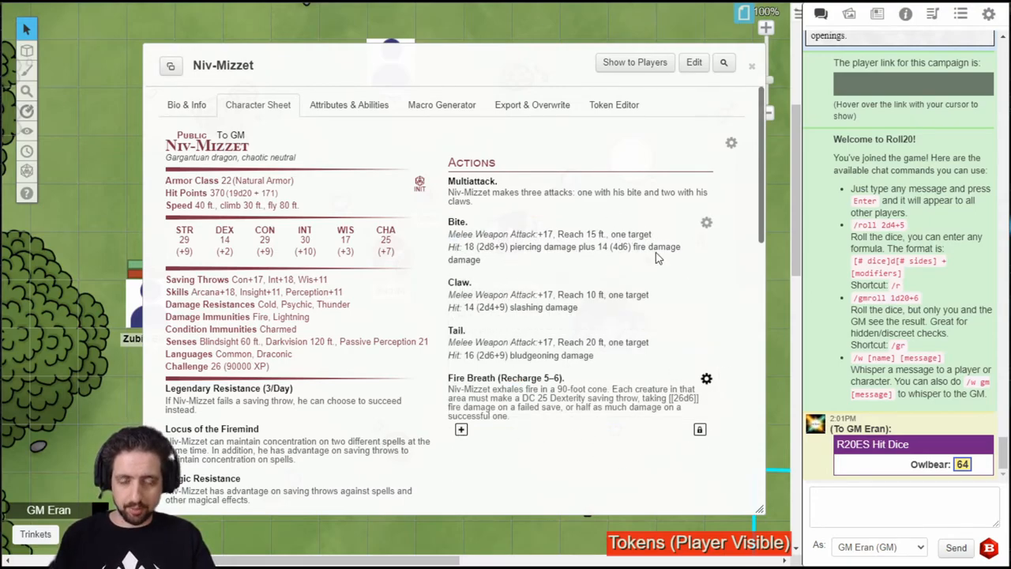
- Finish the Cantrip legendary action entry below the wing attack and Dracogenius
{"action": "scroll", "scroll_direction": "down", "scroll_amount": 3}
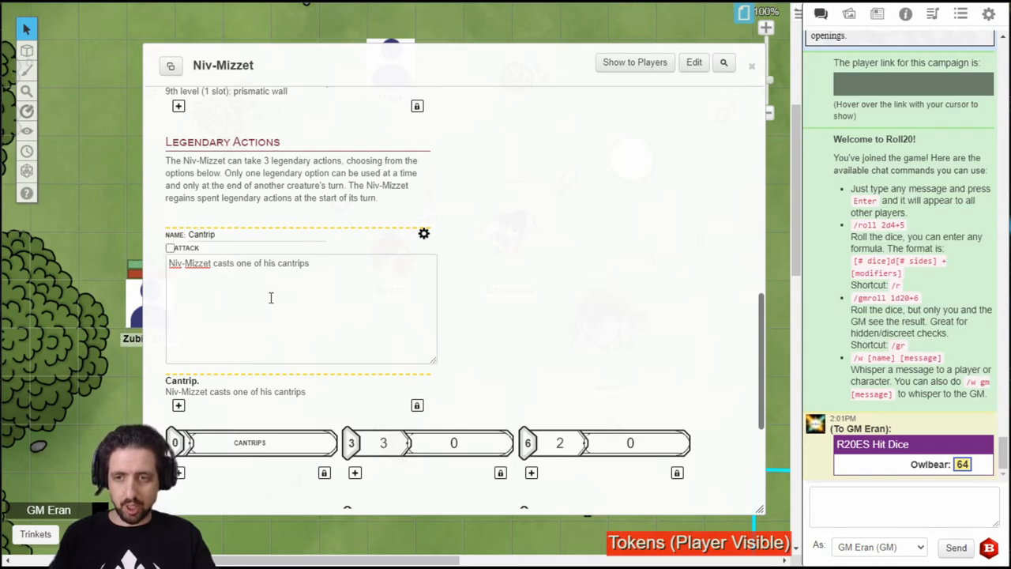
{"action": "left_click", "coordinate": [170, 247]}
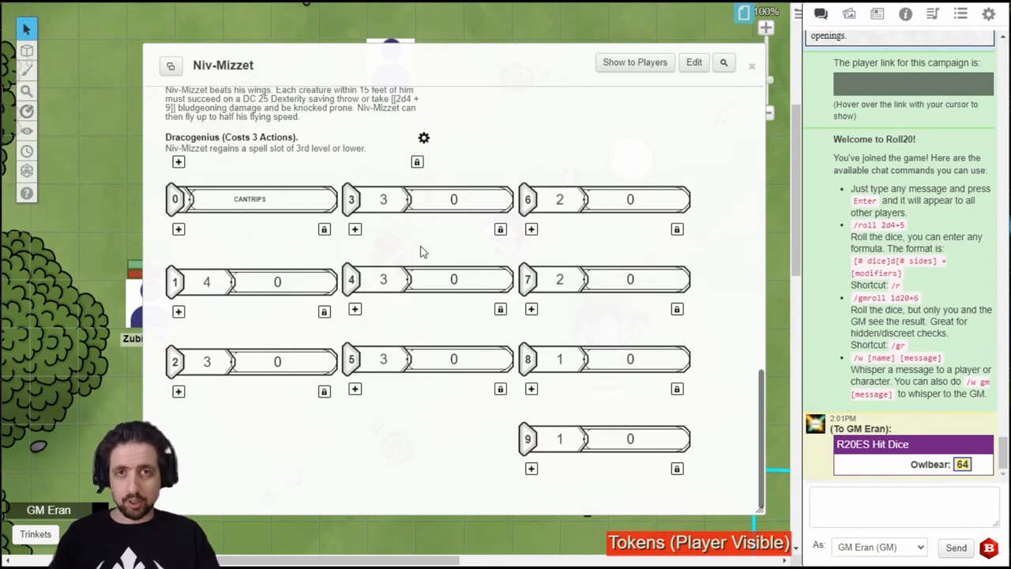
{"action": "mouse_move", "coordinate": [433, 333]}
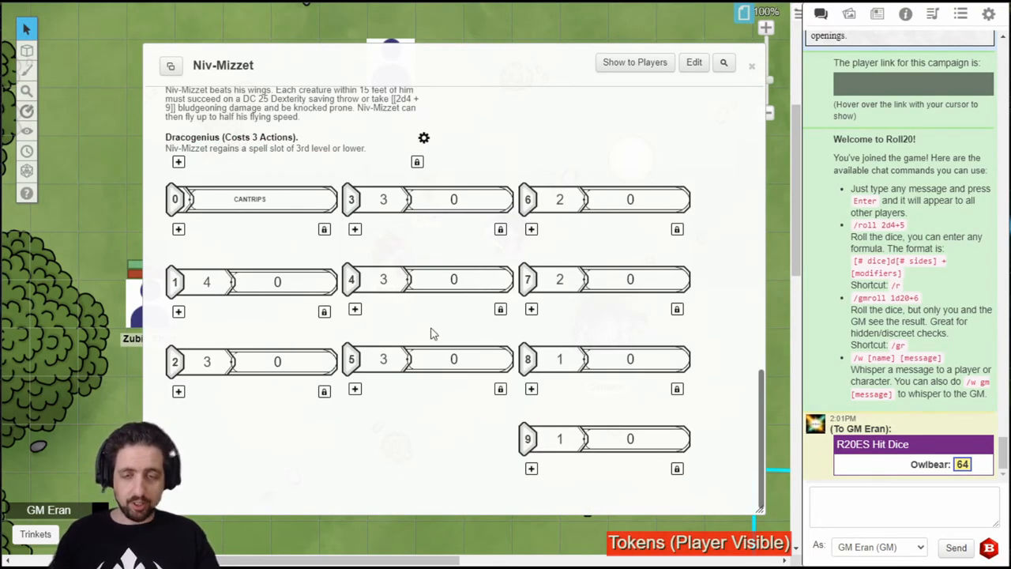
{"action": "mouse_move", "coordinate": [172, 248]}
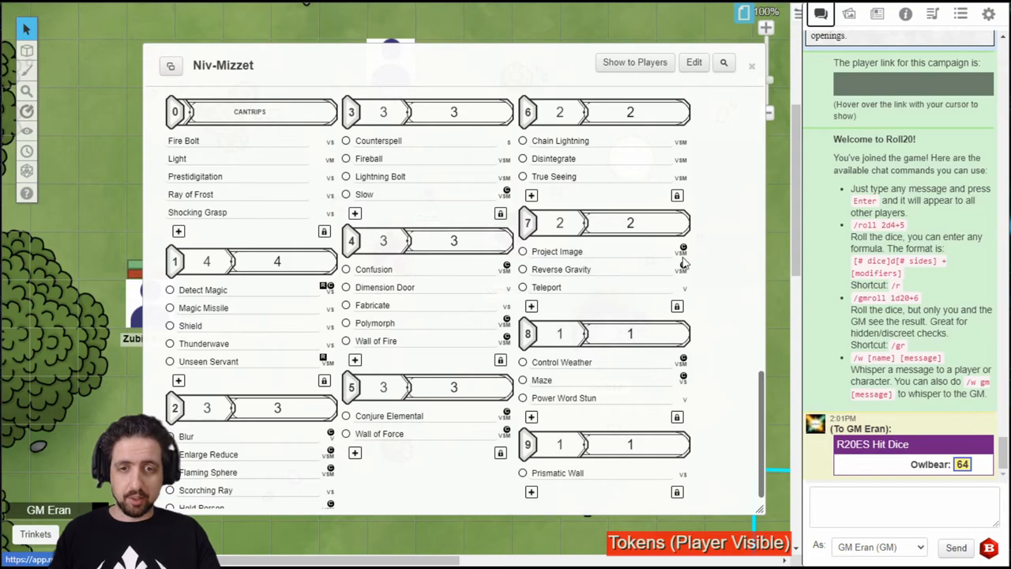
{"action": "mouse_move", "coordinate": [553, 158]}
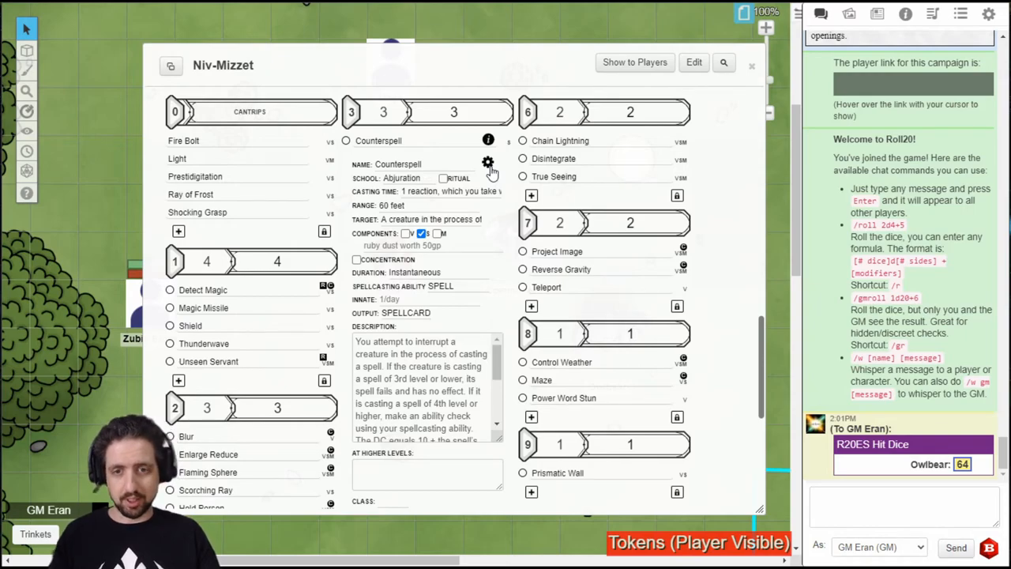
- Generate ability macros on the Macro Generator page and inspect the Multiattack macro
{"action": "left_click", "coordinate": [442, 104]}
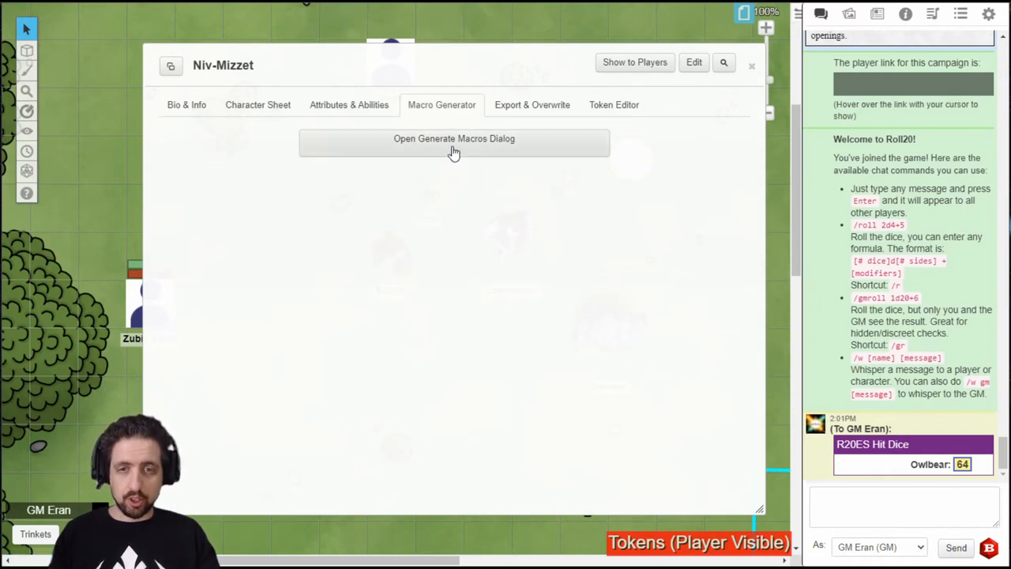
{"action": "left_click", "coordinate": [454, 142]}
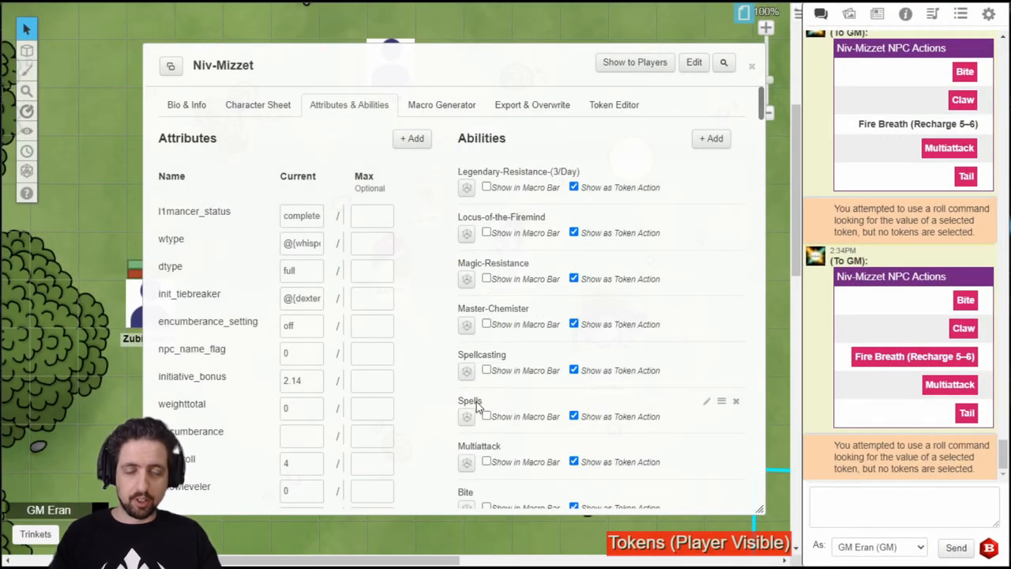
{"action": "left_click", "coordinate": [707, 400]}
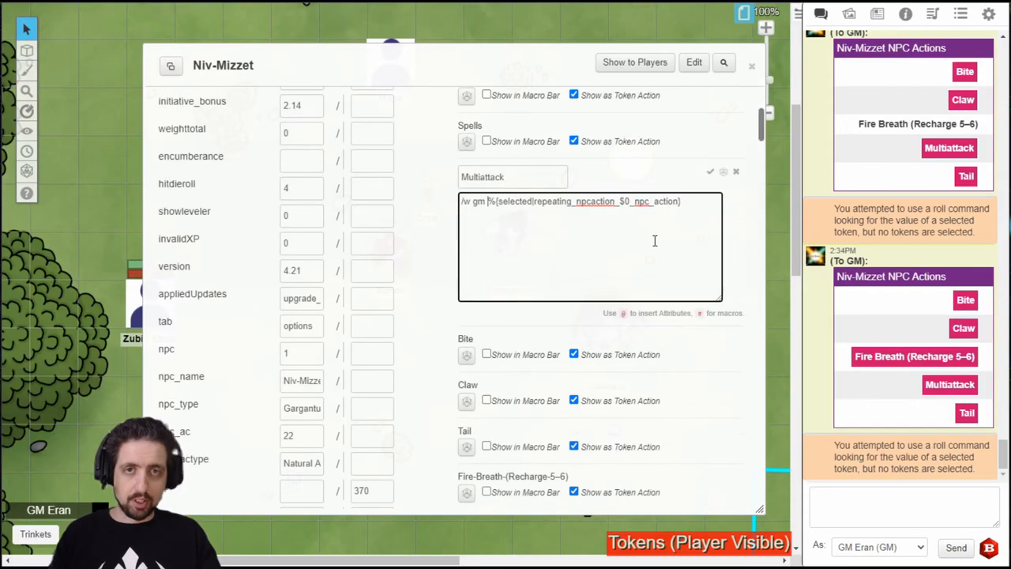
{"action": "mouse_move", "coordinate": [603, 253]}
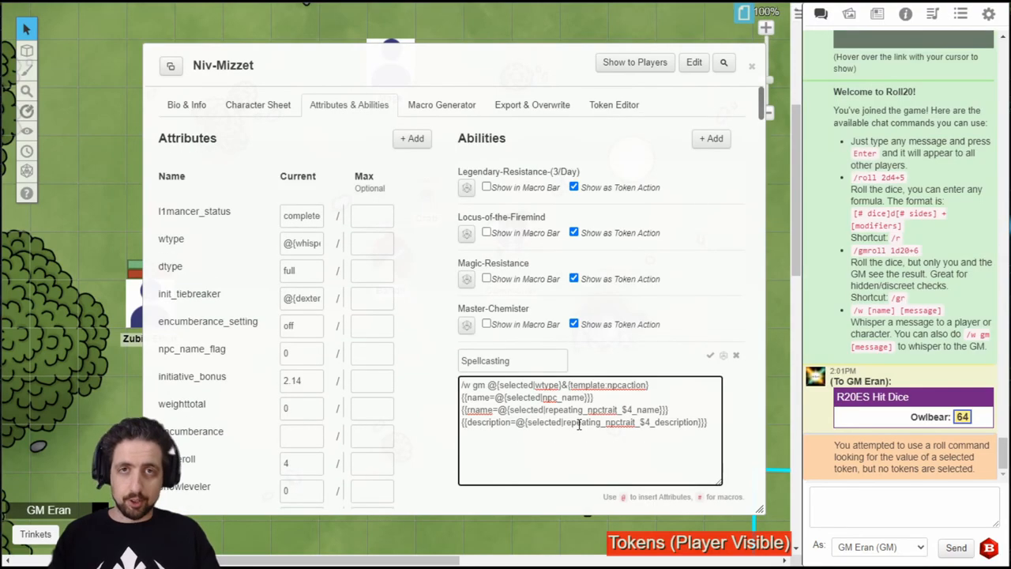
{"action": "mouse_move", "coordinate": [713, 357]}
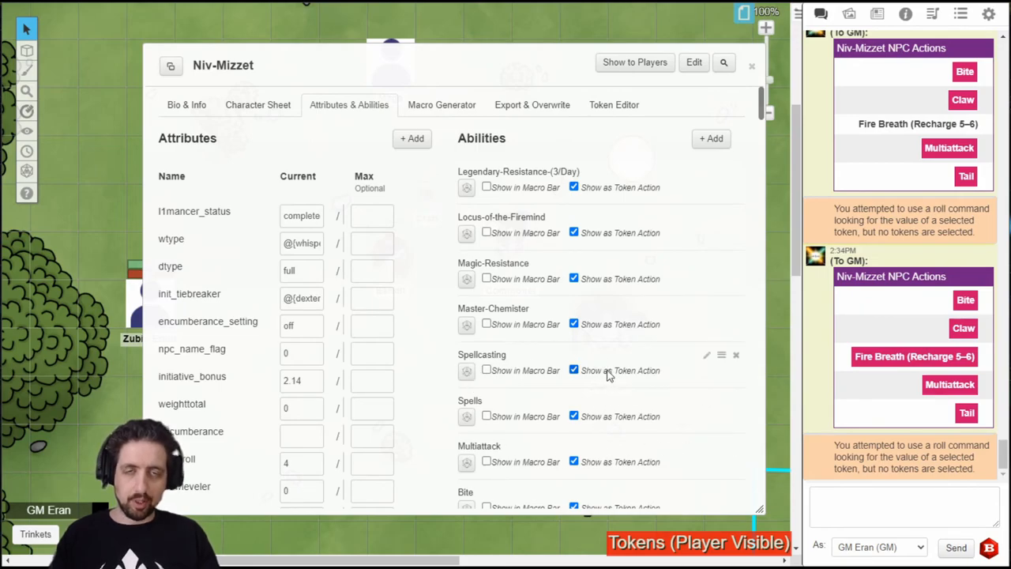
{"action": "mouse_move", "coordinate": [690, 314]}
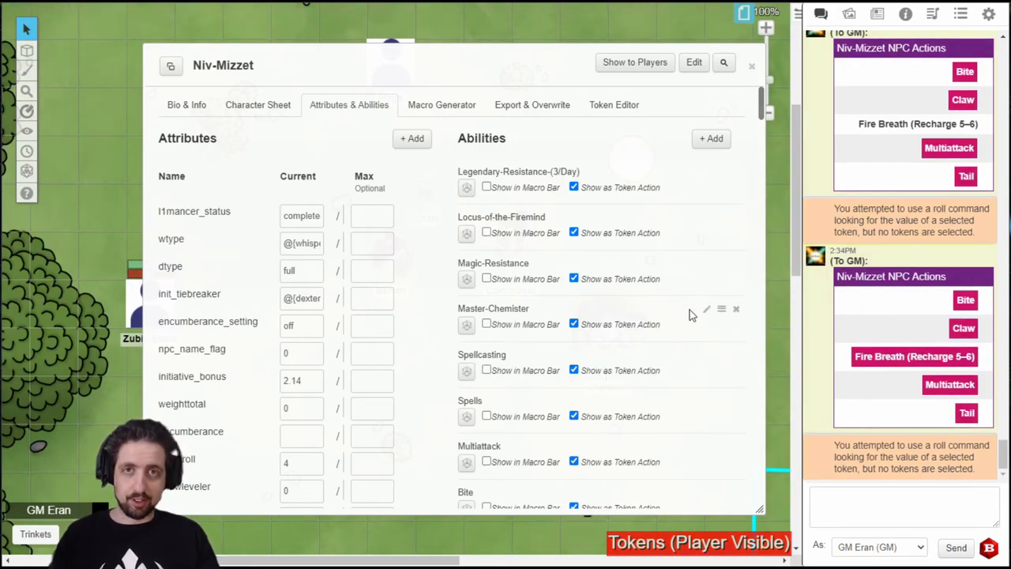
- Review Niv-Mizzet's Token Editor settings: 280×280 size, hp/npc_ac/3 bars, light emitter
{"action": "left_click", "coordinate": [614, 104]}
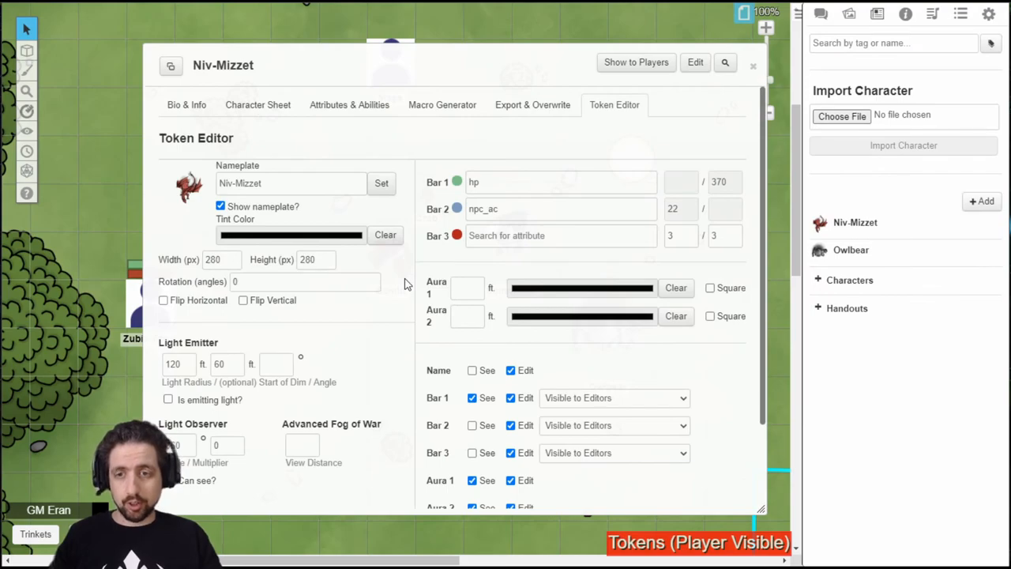
{"action": "left_click", "coordinate": [188, 190]}
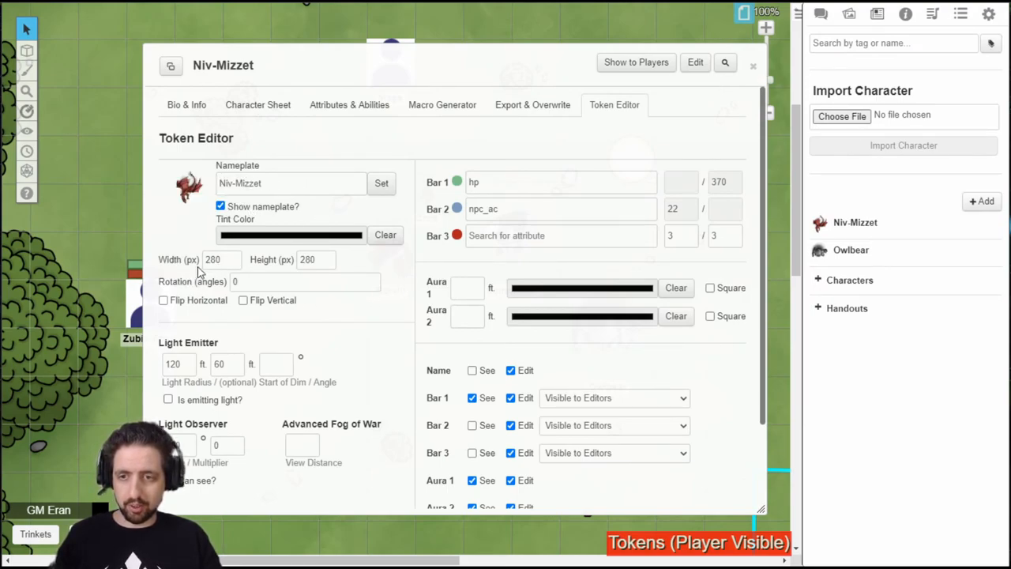
{"action": "mouse_move", "coordinate": [374, 317]}
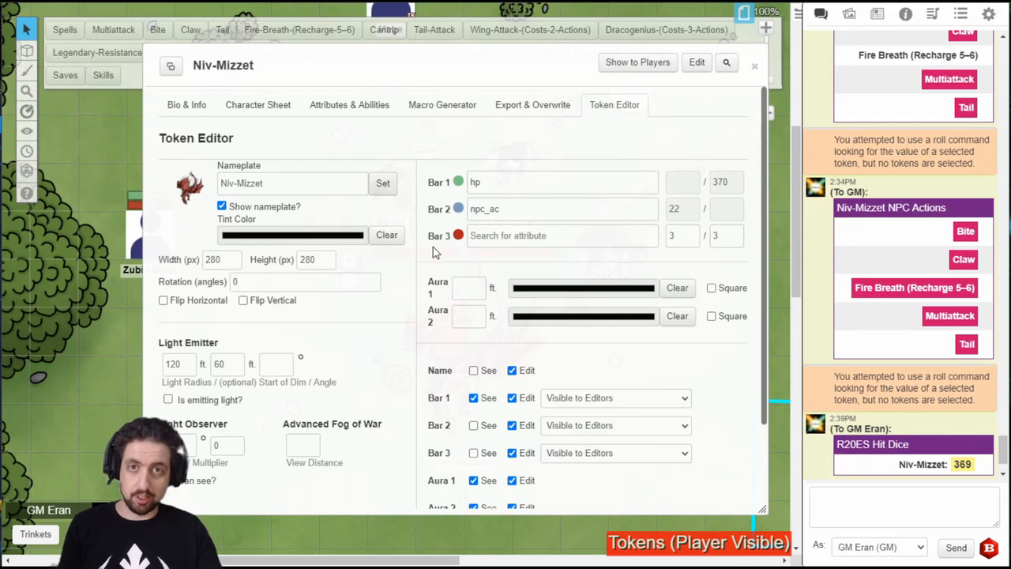
{"action": "scroll", "scroll_direction": "down", "scroll_amount": 3}
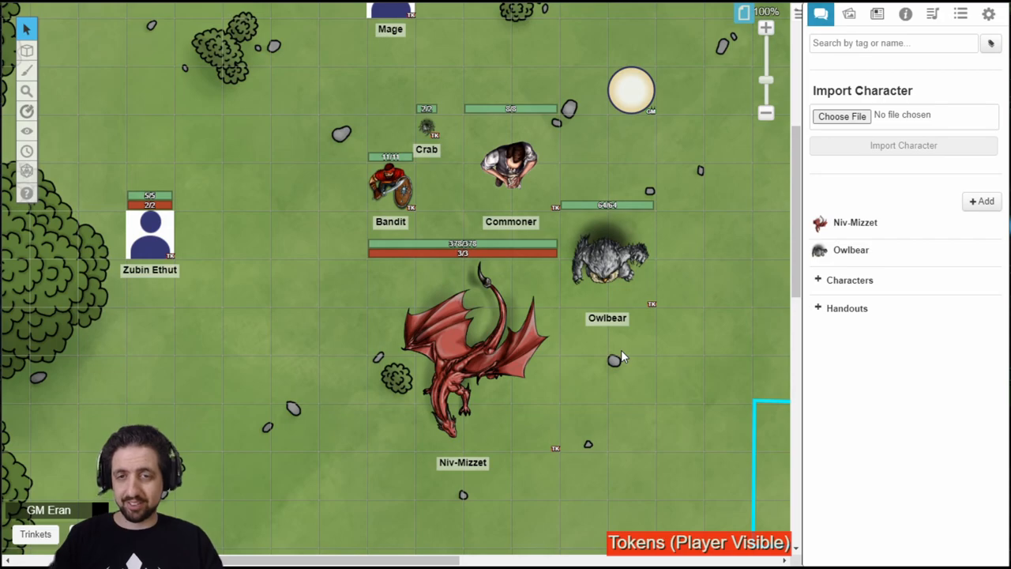
{"action": "mouse_move", "coordinate": [644, 354]}
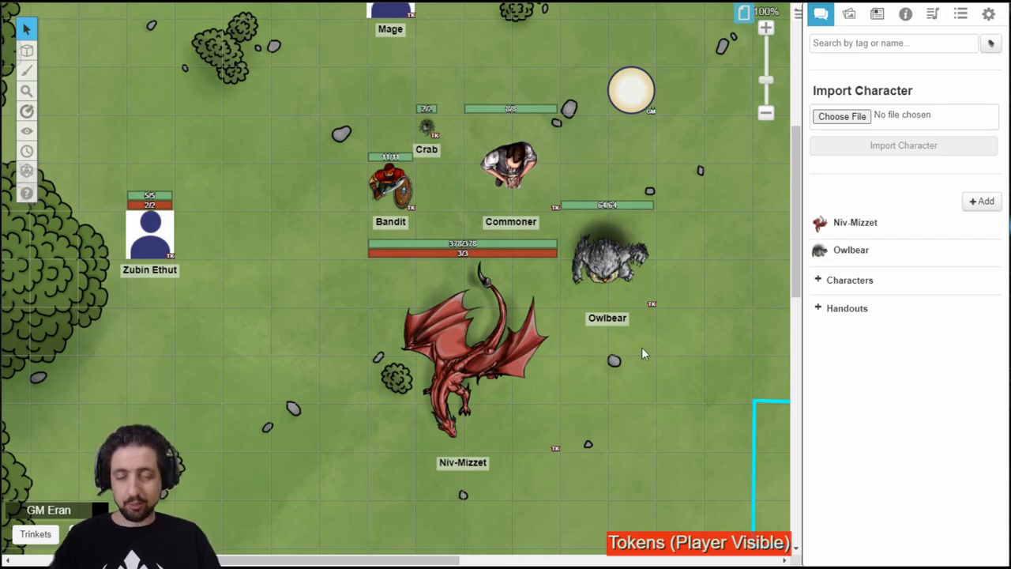